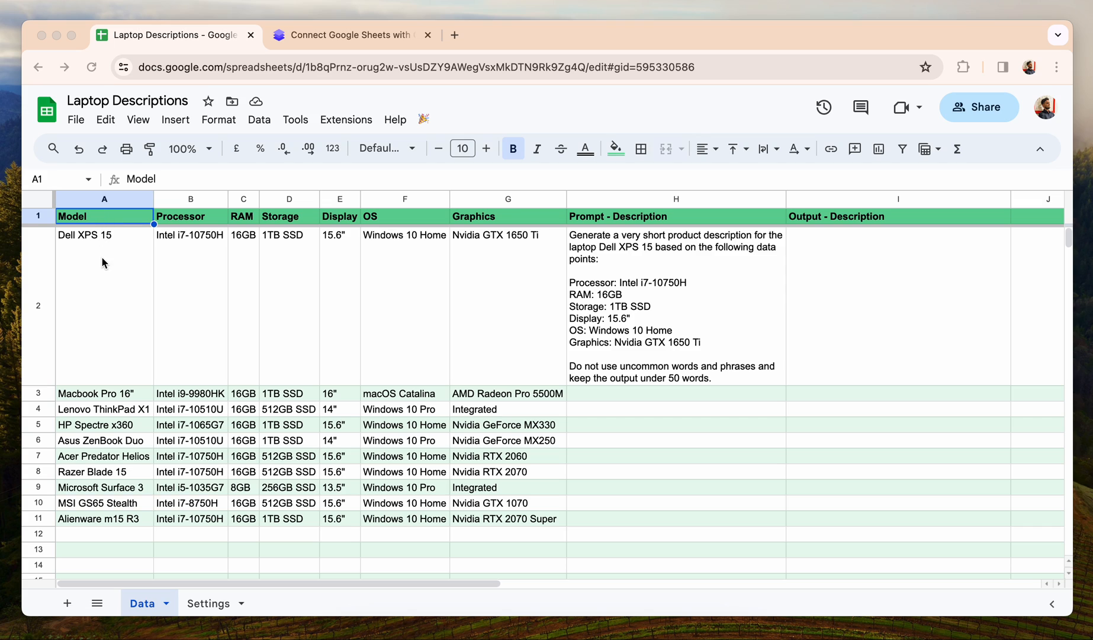
mouse_move(127, 260)
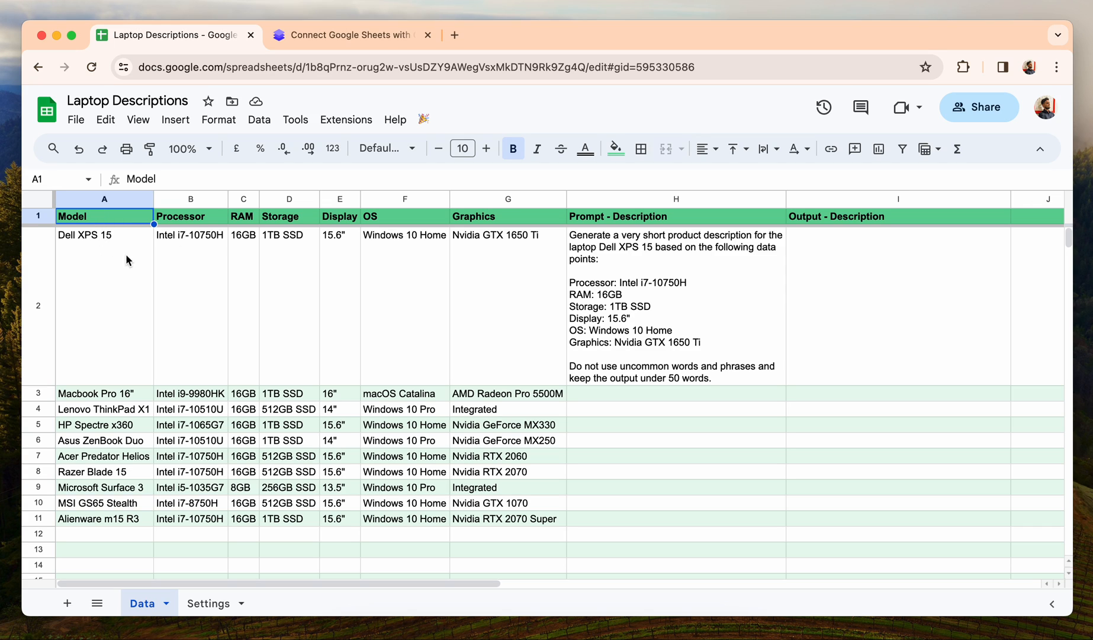
mouse_move(337, 234)
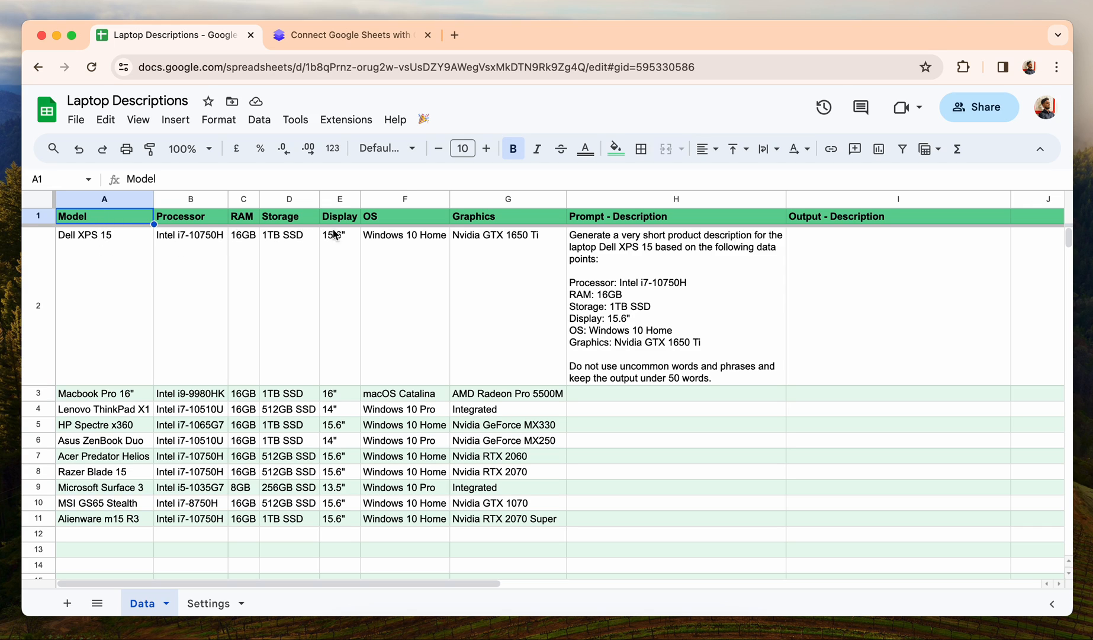
mouse_move(499, 222)
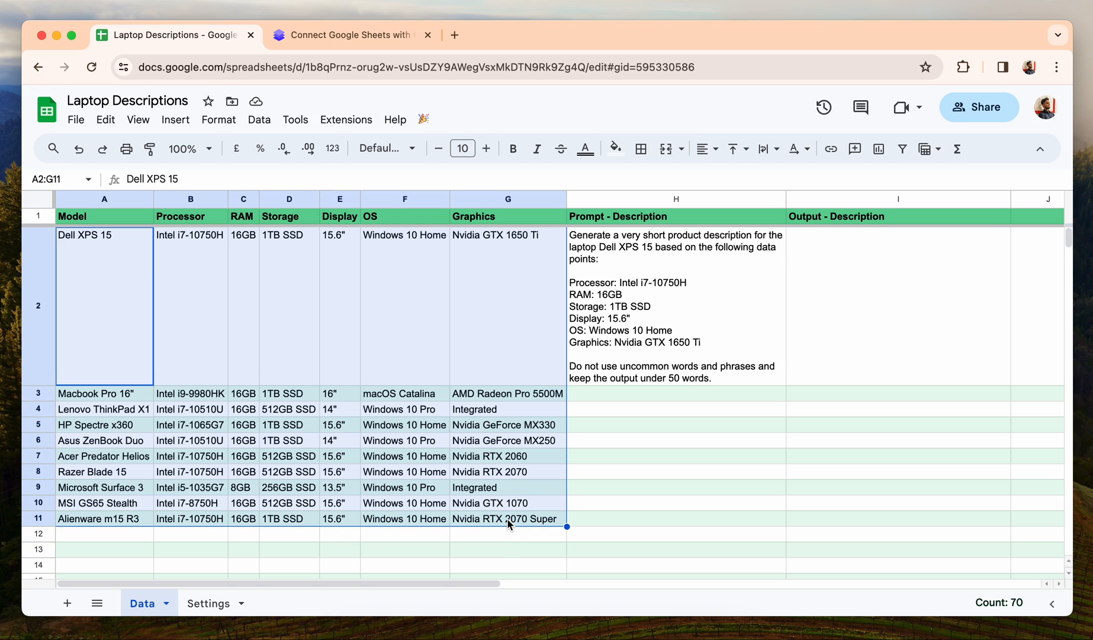
Open the UntalkedSEO Sheets–OpenAI script page and view its $10 and $399 pricing options
click(504, 518)
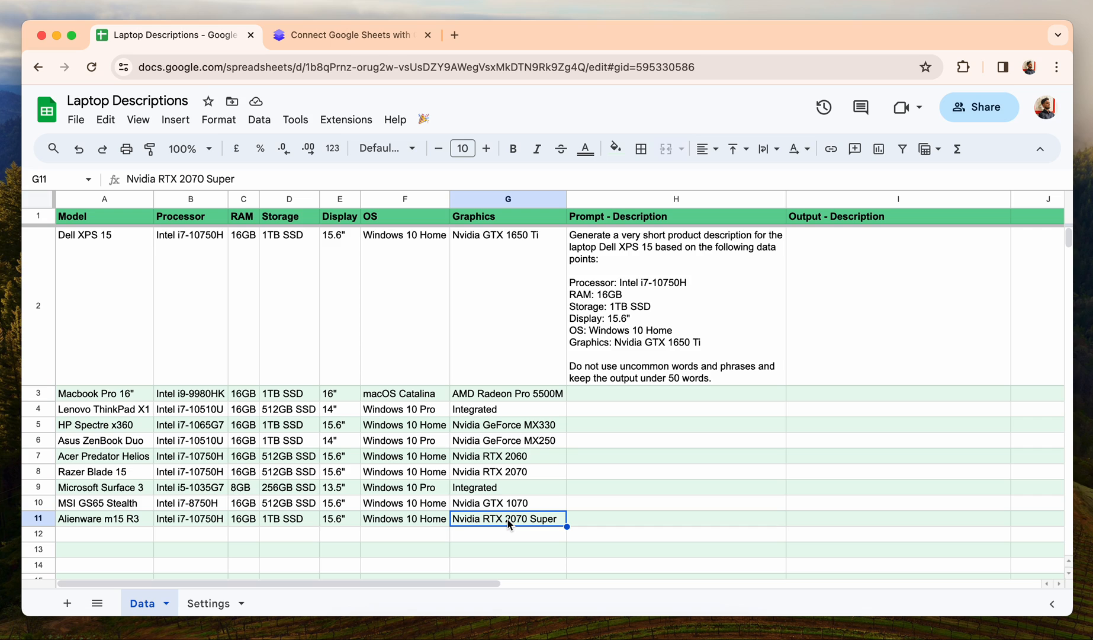
mouse_move(334, 110)
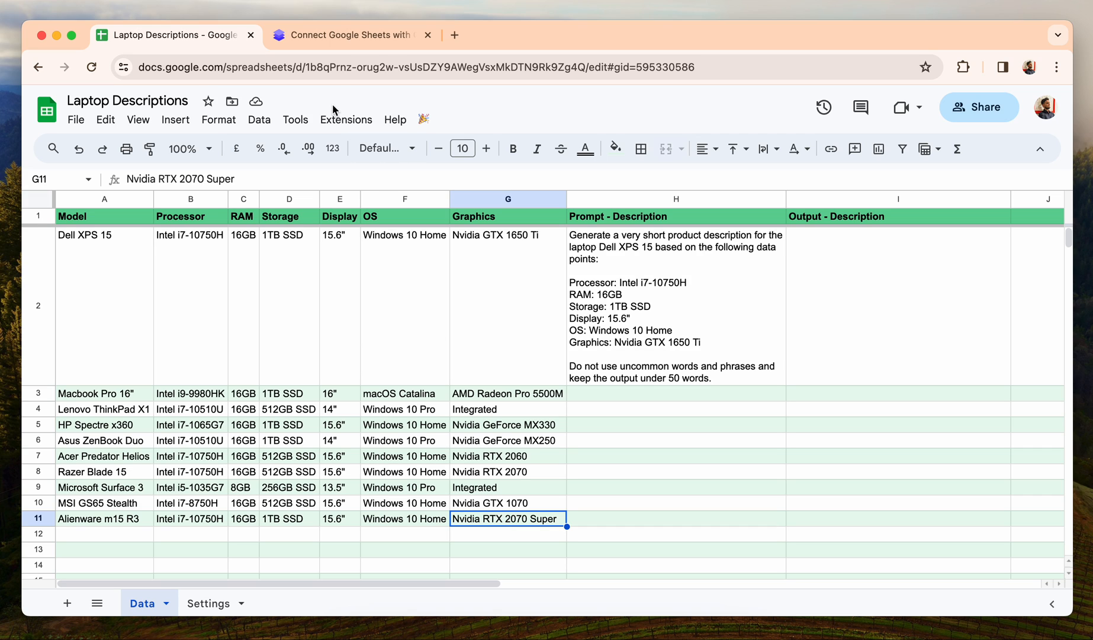
click(345, 35)
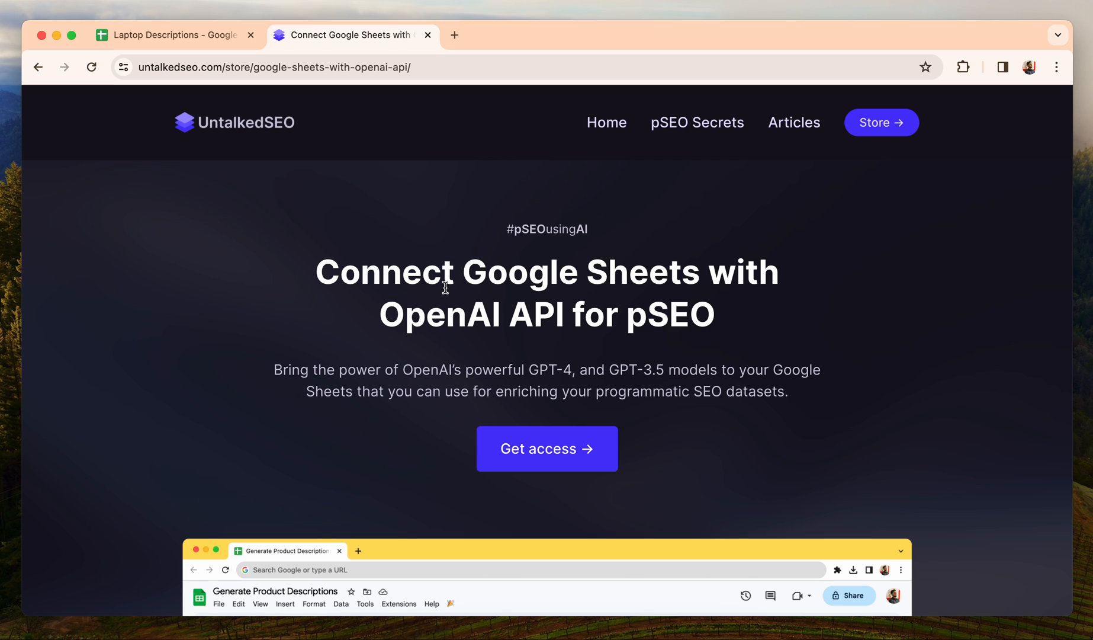
mouse_move(469, 272)
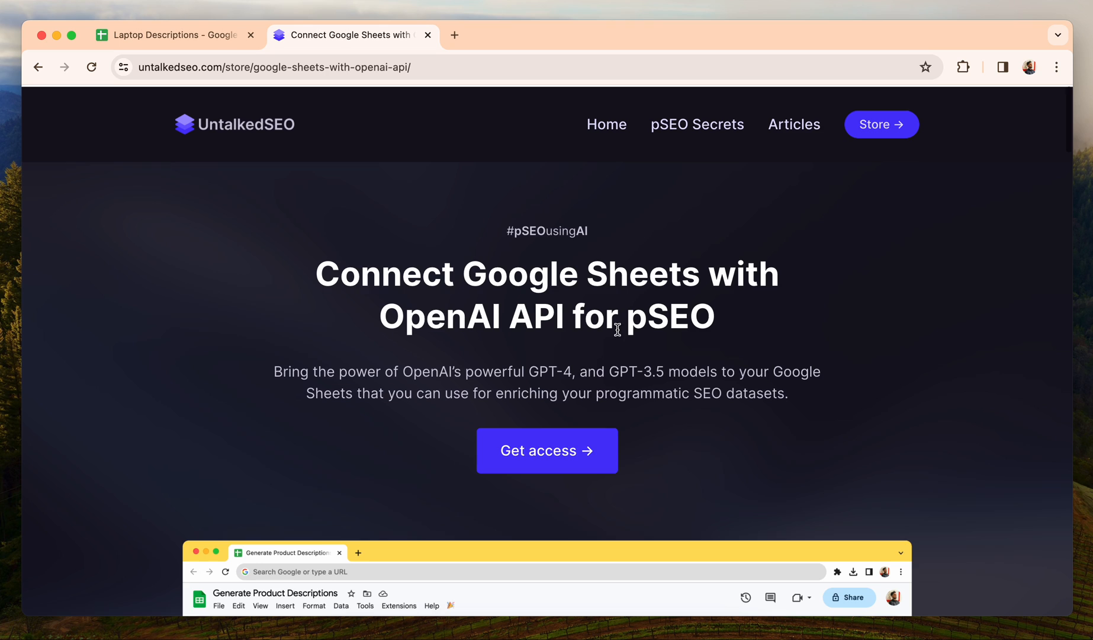
click(547, 450)
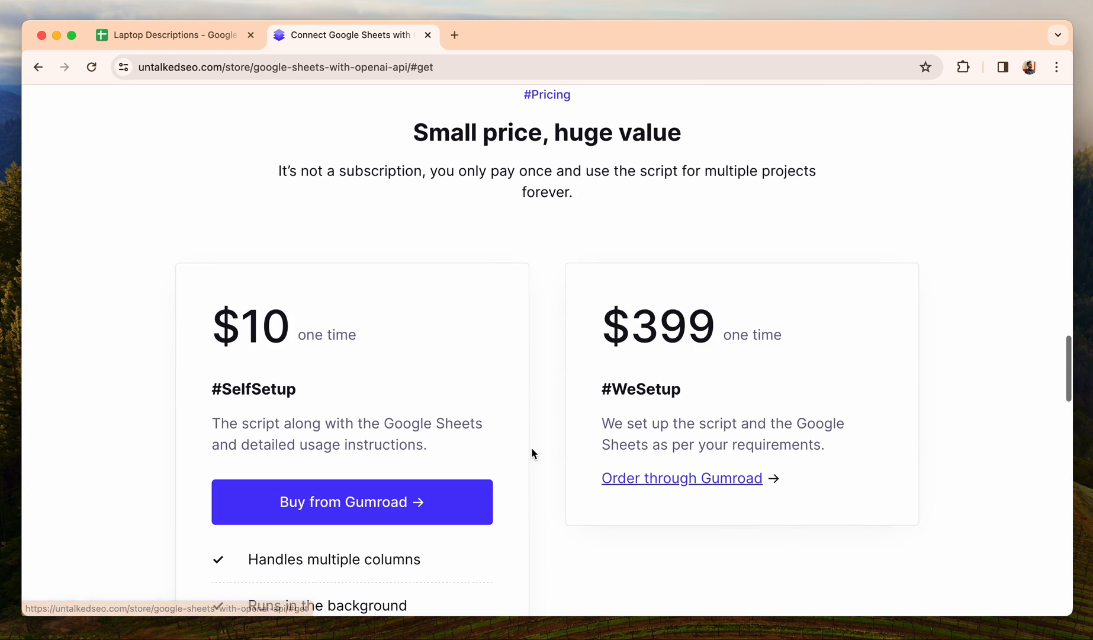
scroll(down, 3)
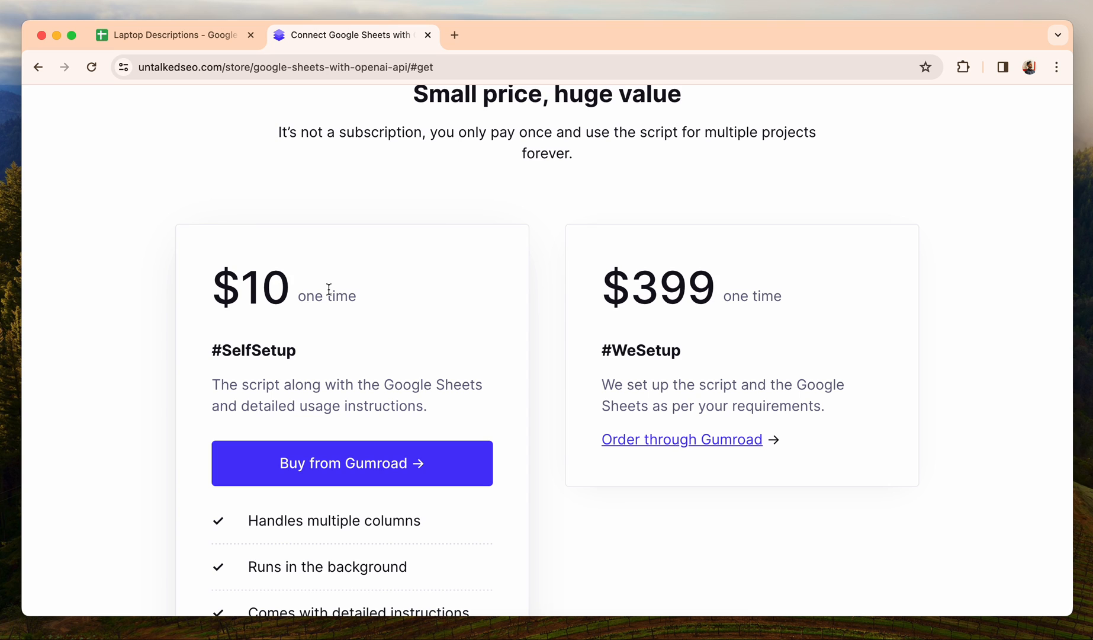
mouse_move(241, 103)
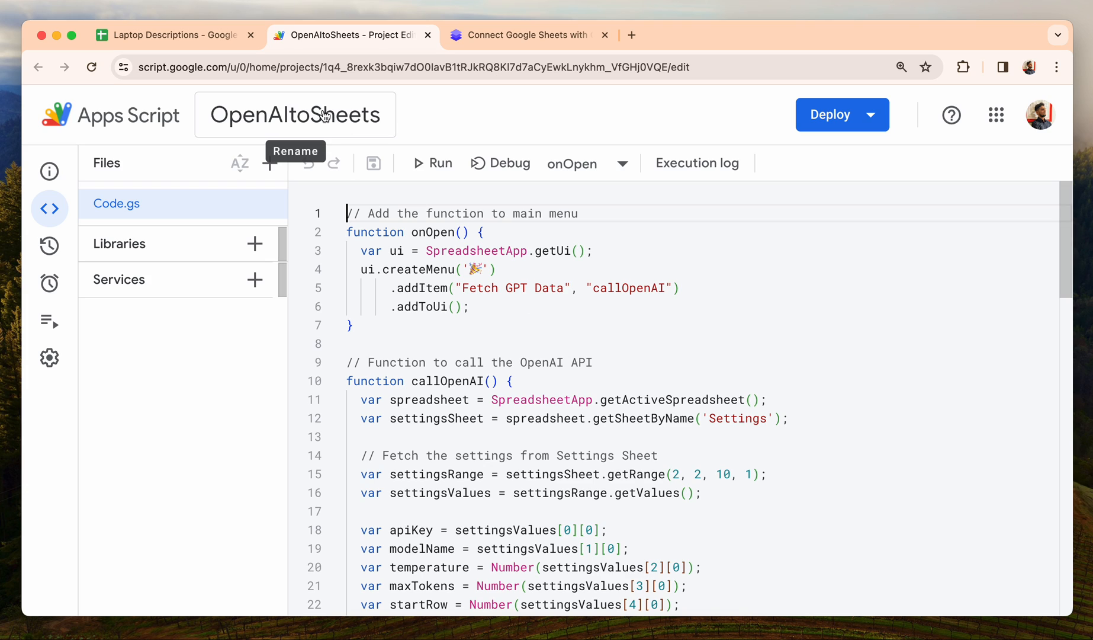
mouse_move(373, 163)
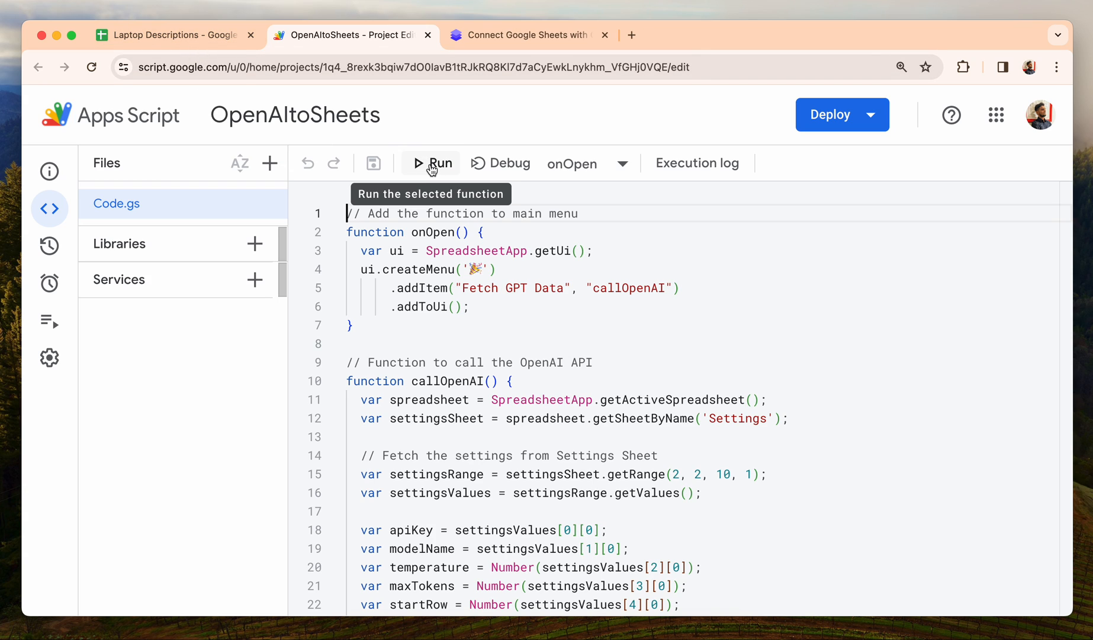
mouse_move(462, 145)
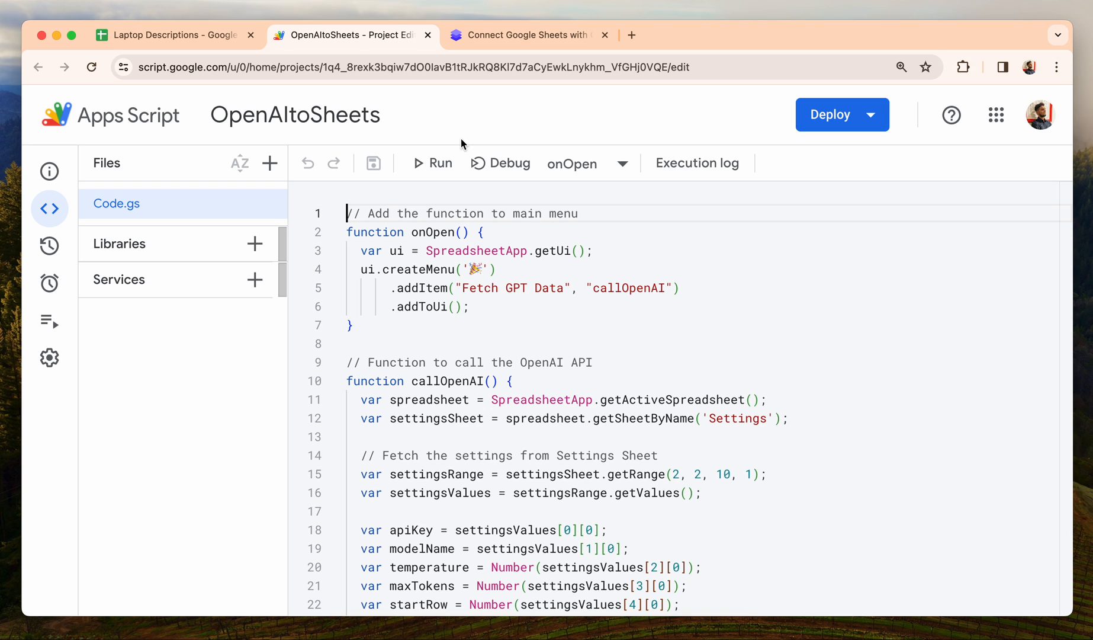
Return to the Laptop Descriptions spreadsheet to view the H2 prompt formula
click(171, 35)
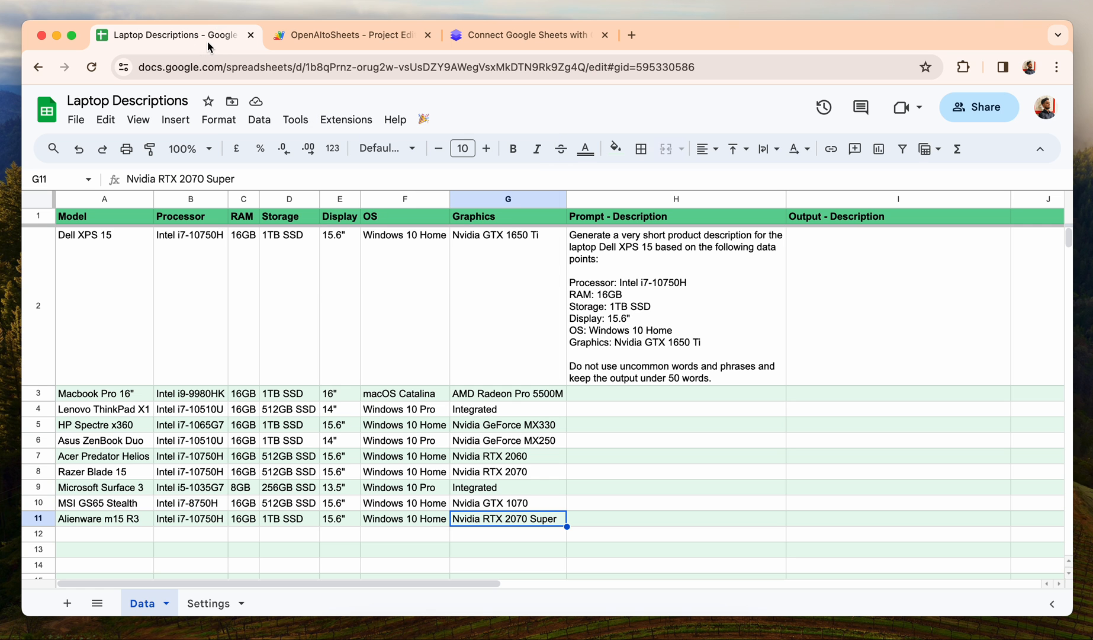
mouse_move(401, 279)
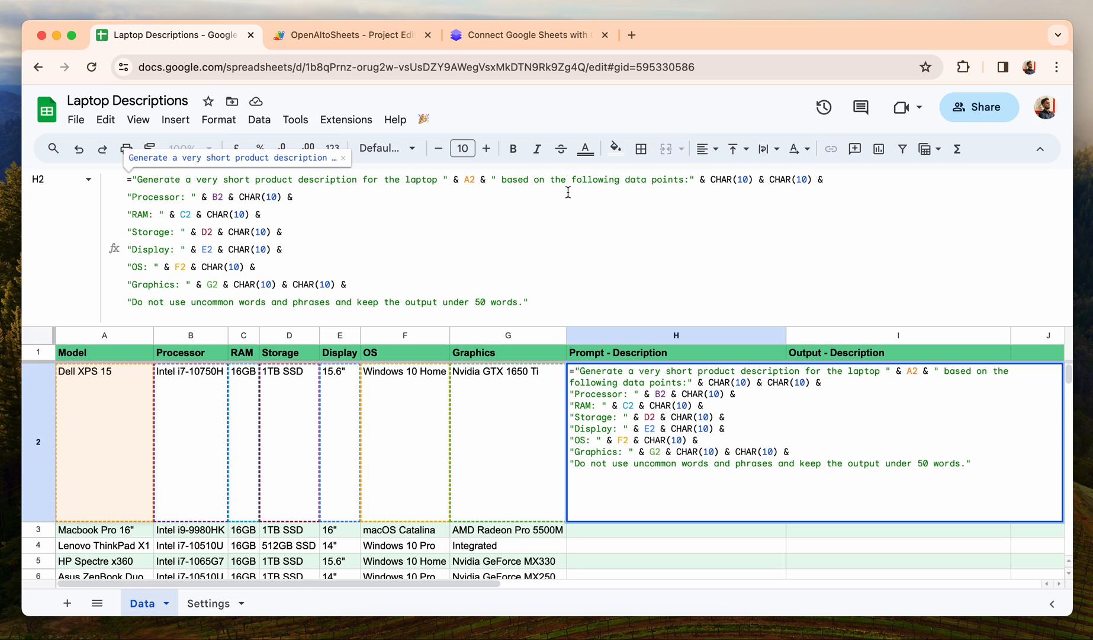
mouse_move(278, 207)
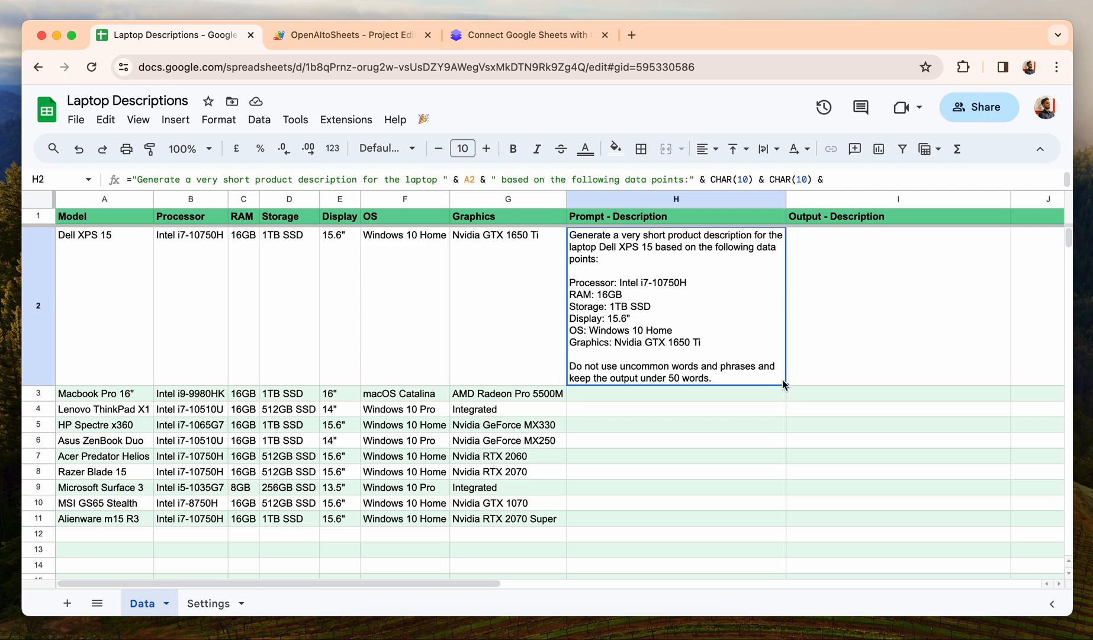
Copy the H2 prompt formula down to H11 and check the Lenovo ThinkPad X1 prompt
drag(786, 385, 786, 500)
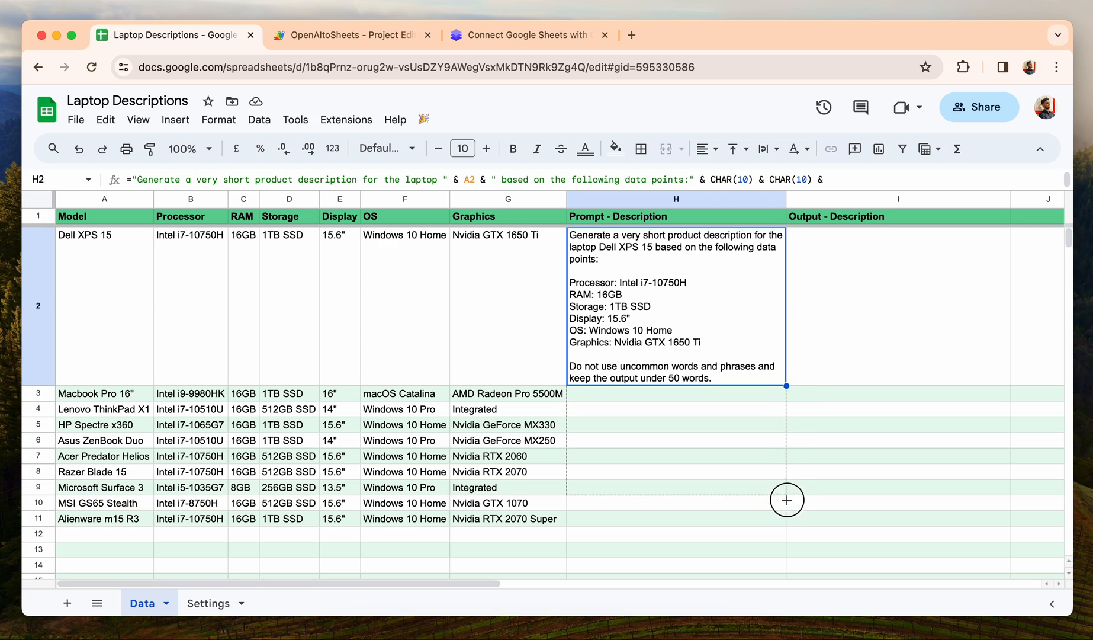
drag(786, 499, 787, 515)
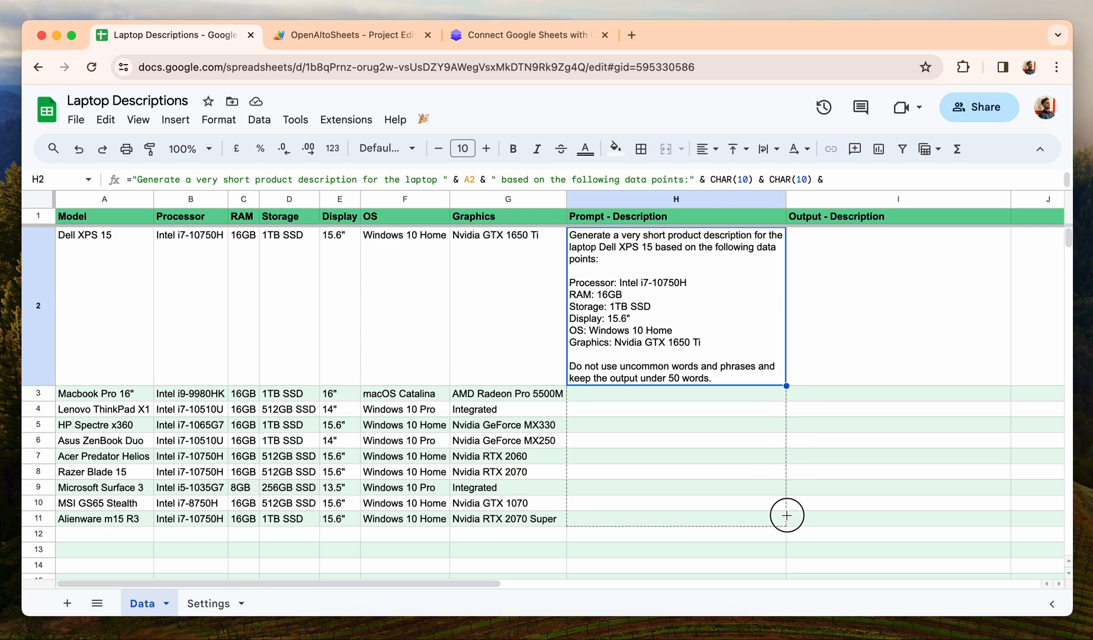
drag(786, 385, 786, 516)
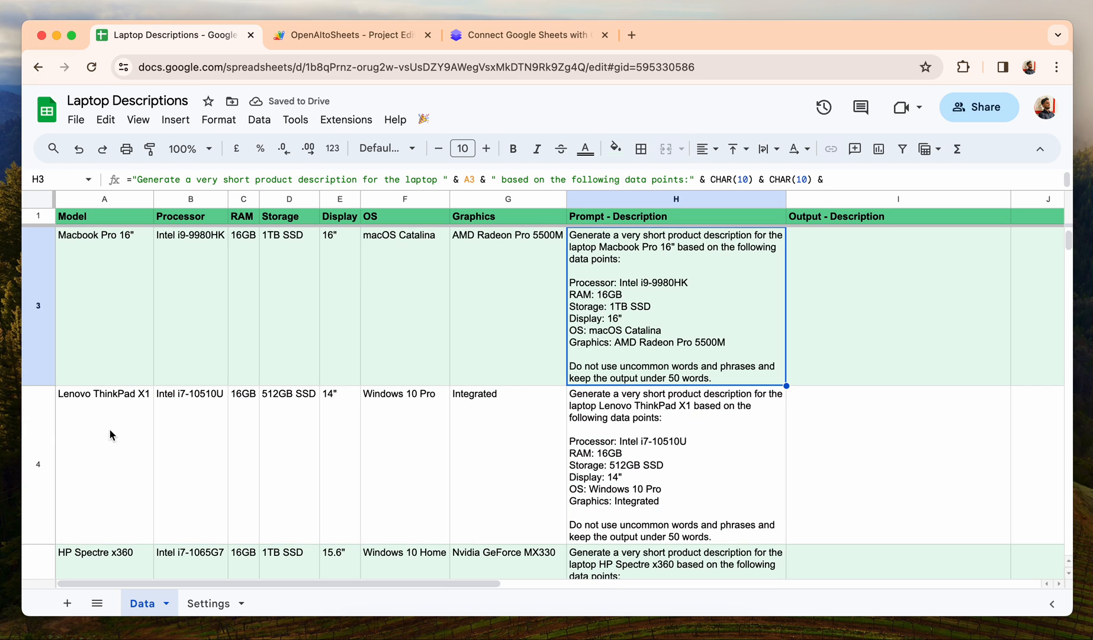
click(675, 463)
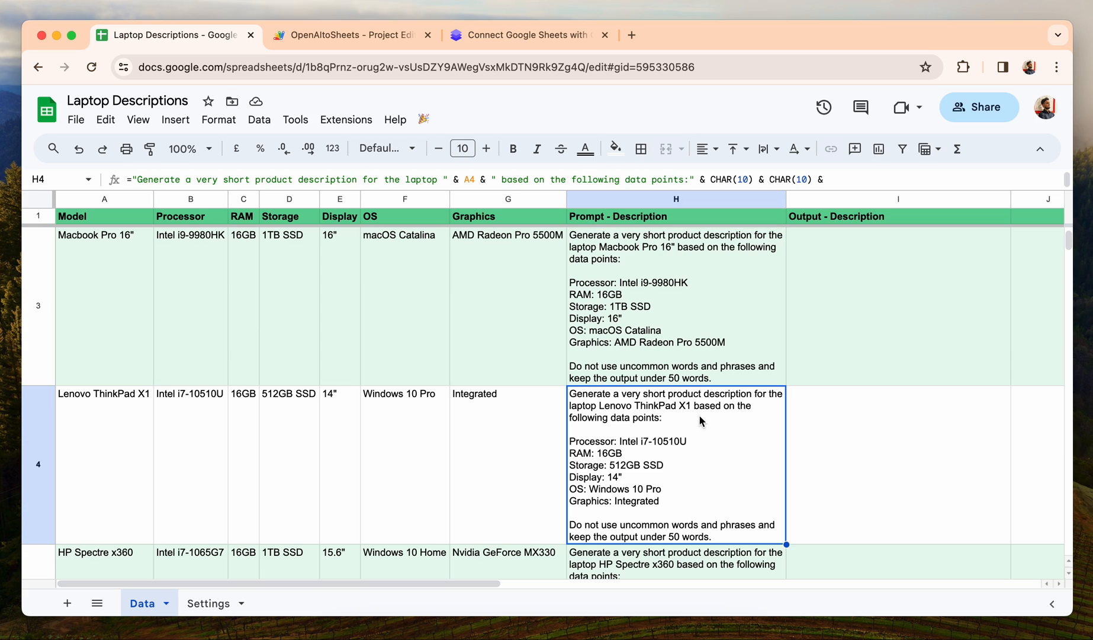
mouse_move(760, 405)
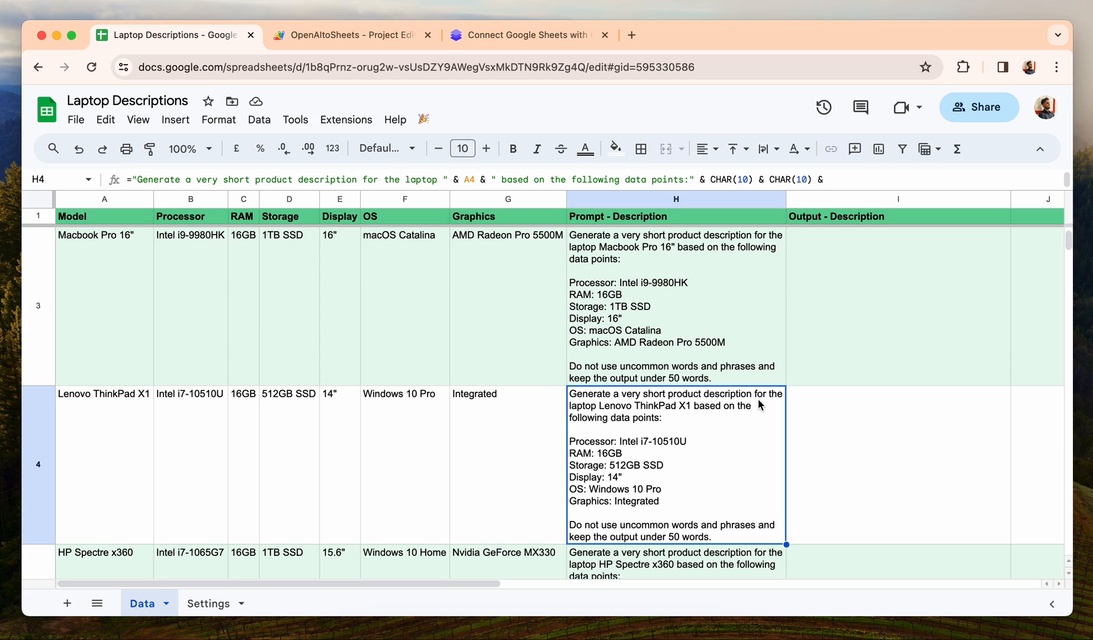
mouse_move(708, 412)
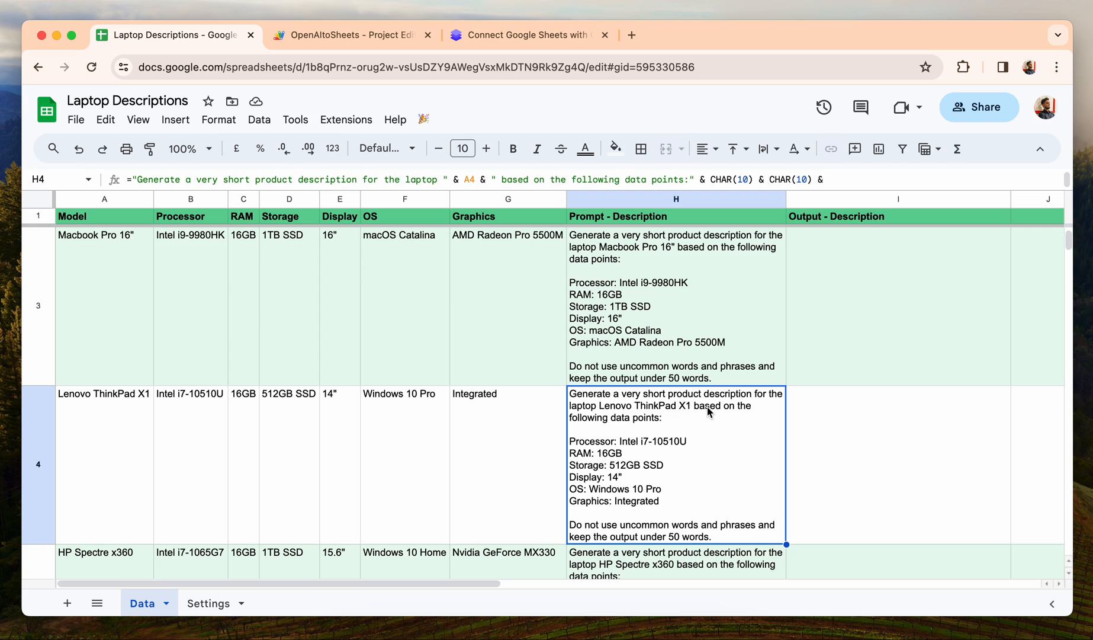
scroll(up, 3)
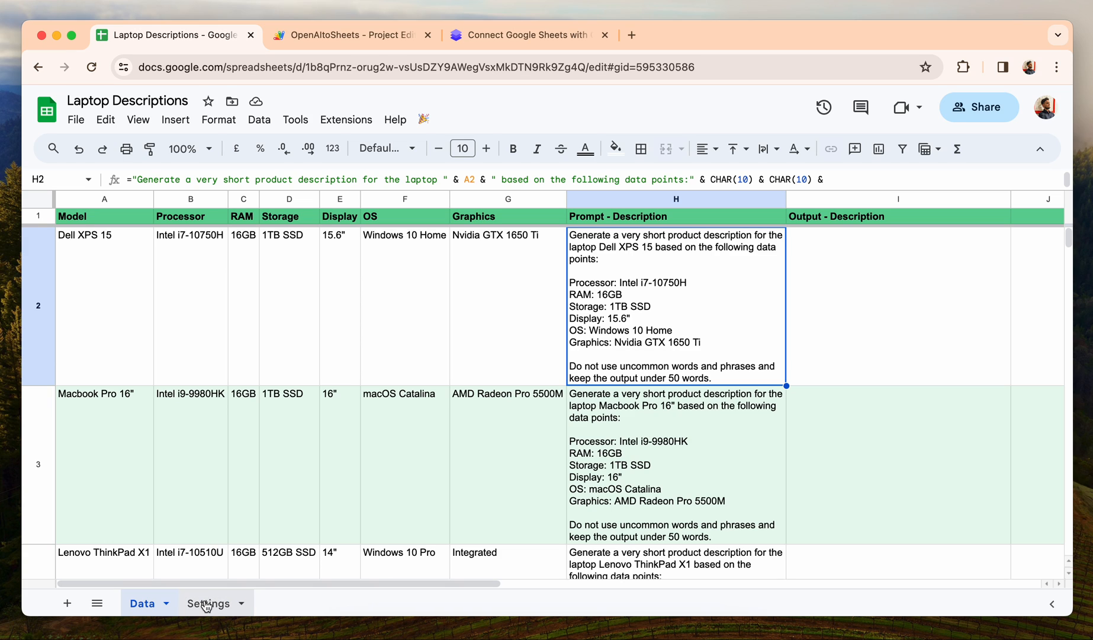
click(209, 603)
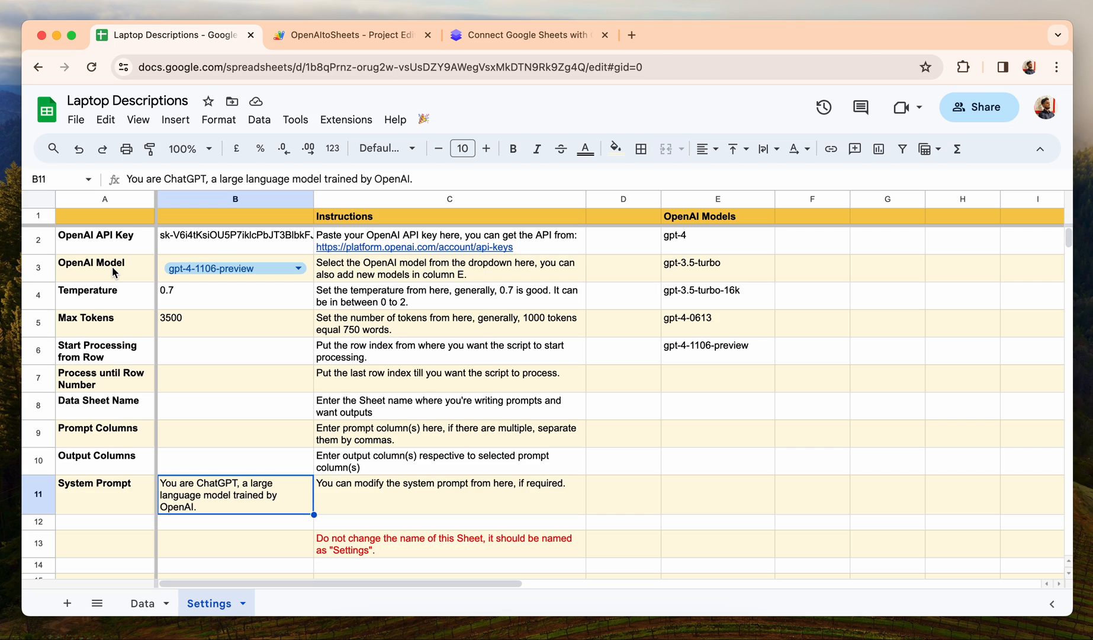
click(105, 240)
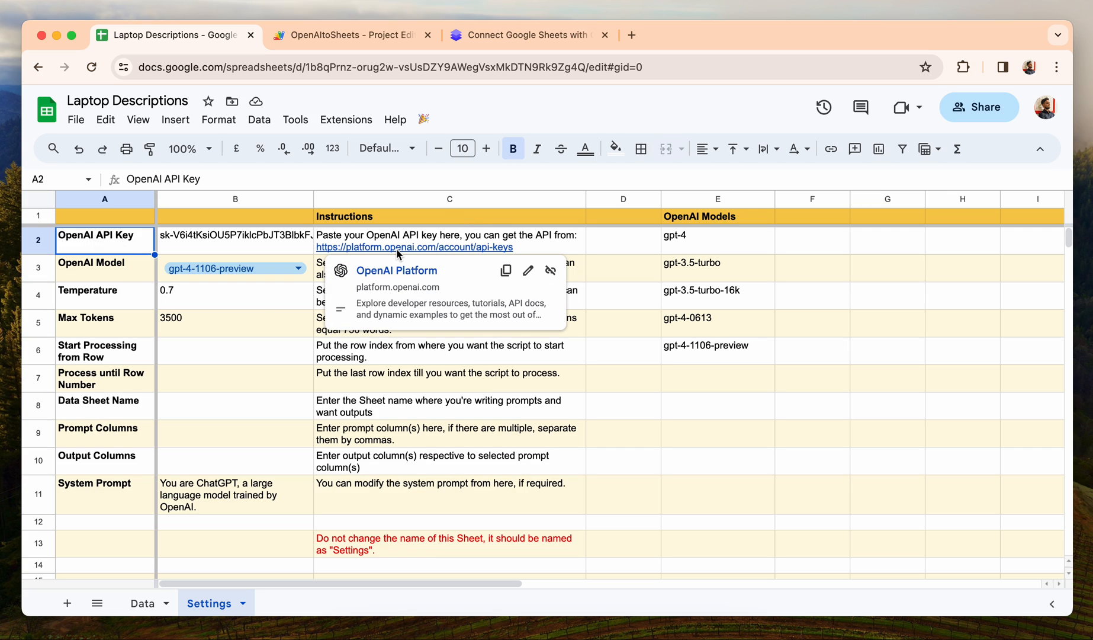
click(105, 267)
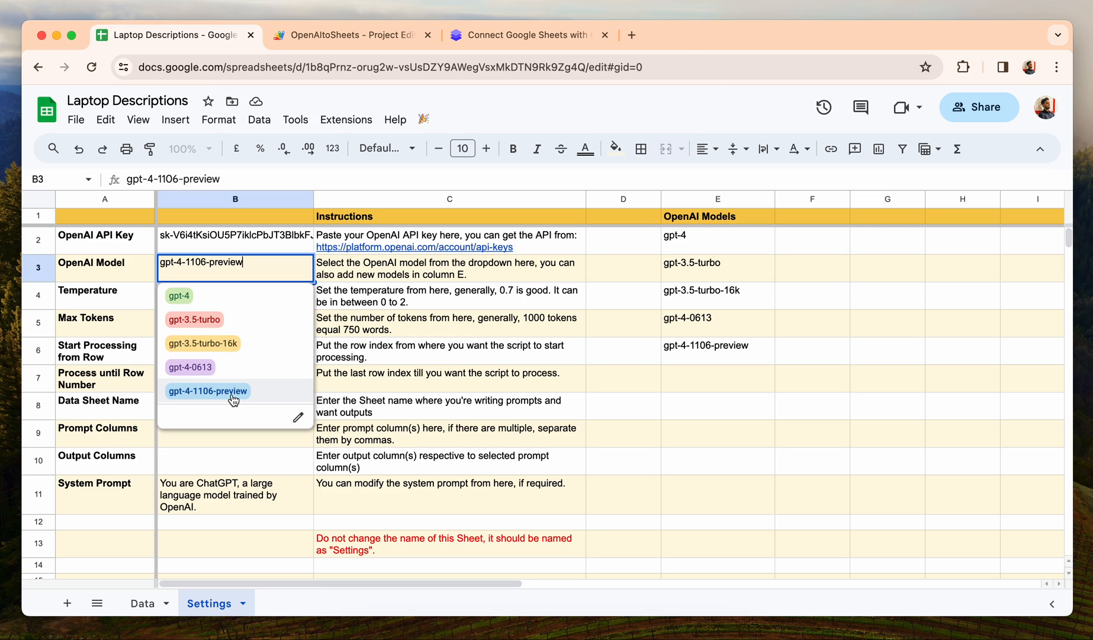
click(207, 391)
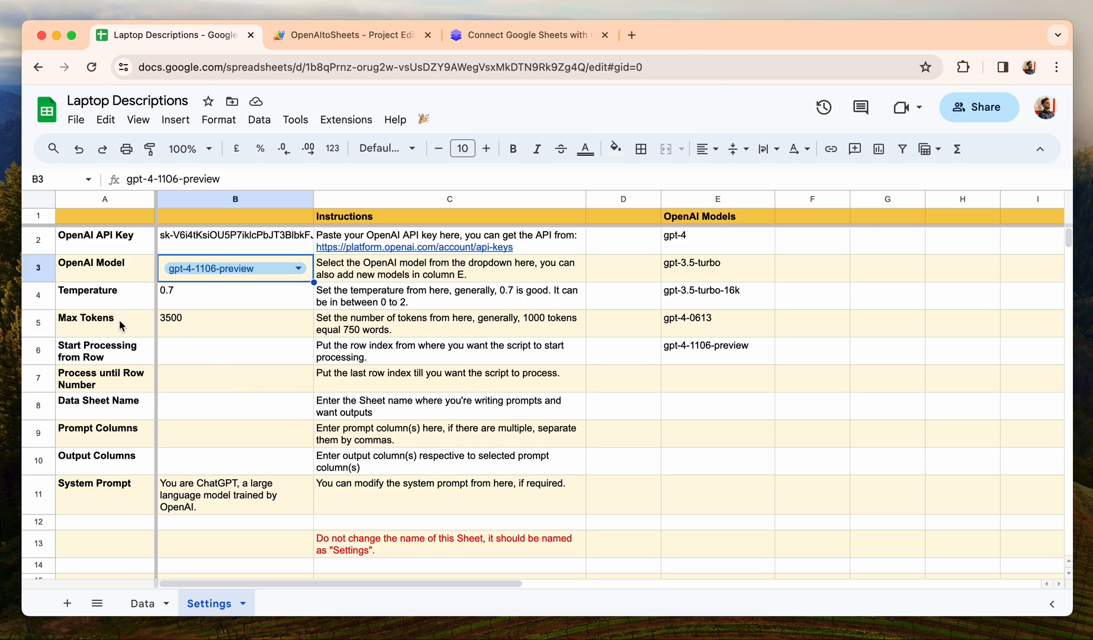
mouse_move(183, 376)
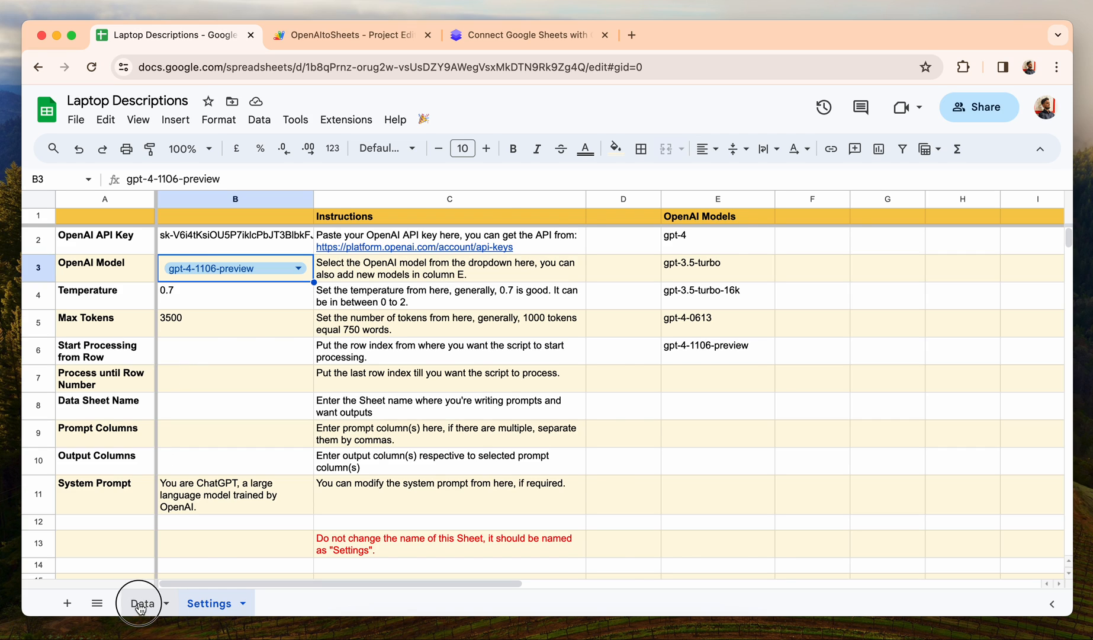
click(142, 602)
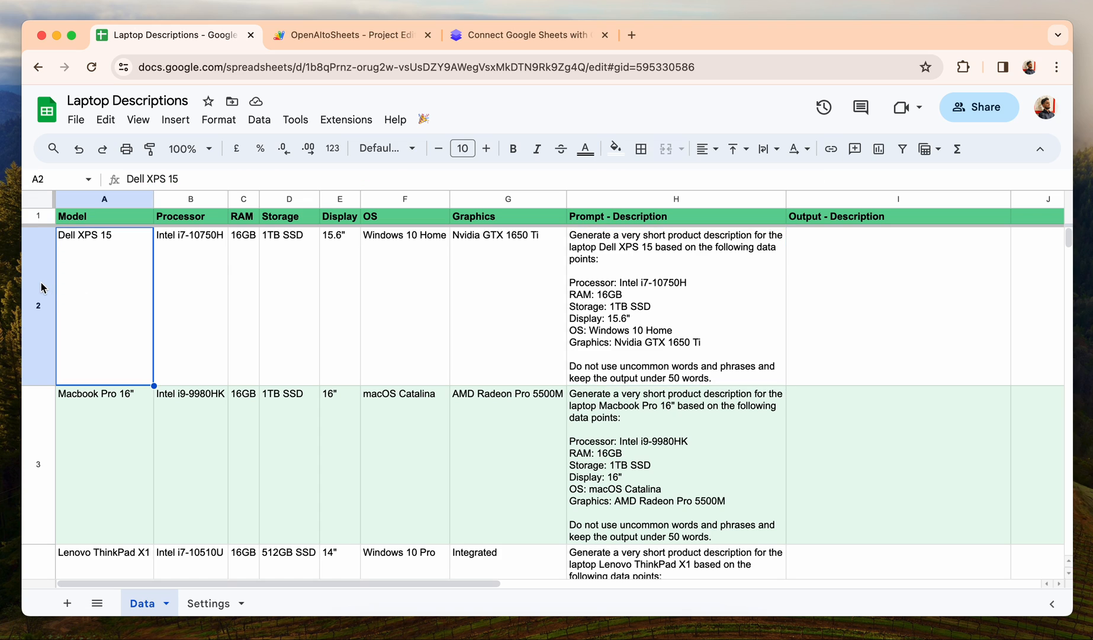
scroll(down, 3)
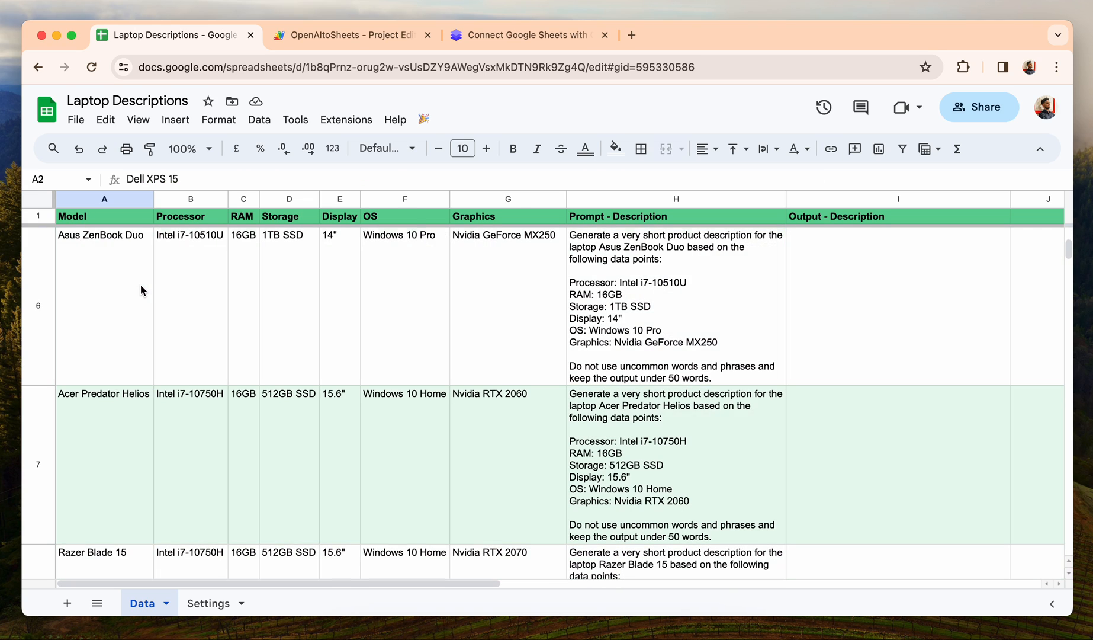
scroll(down, 3)
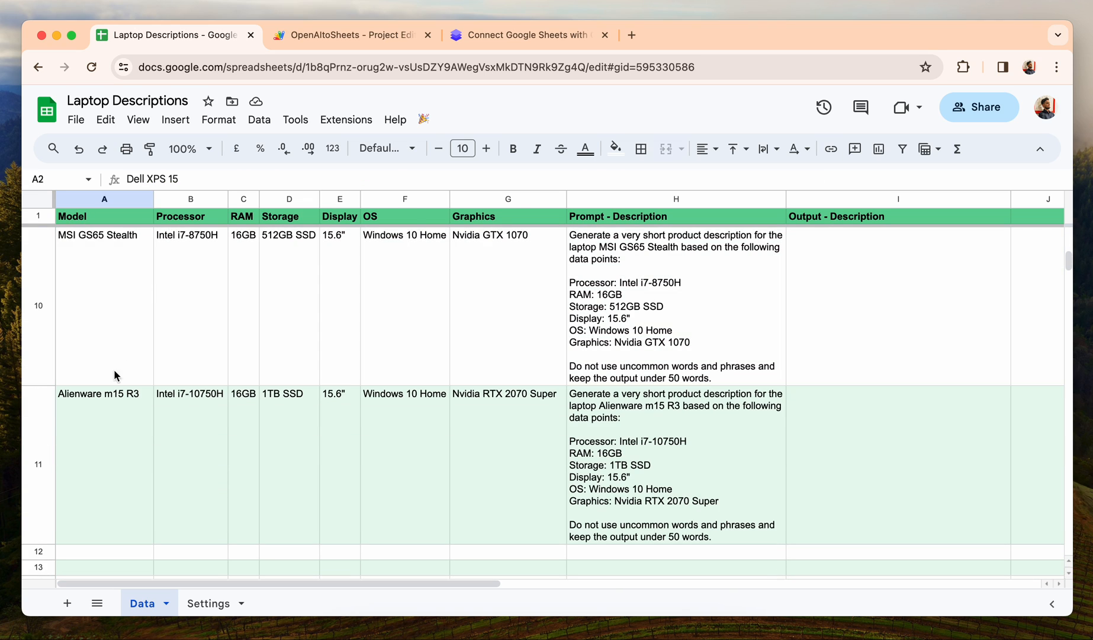
click(209, 603)
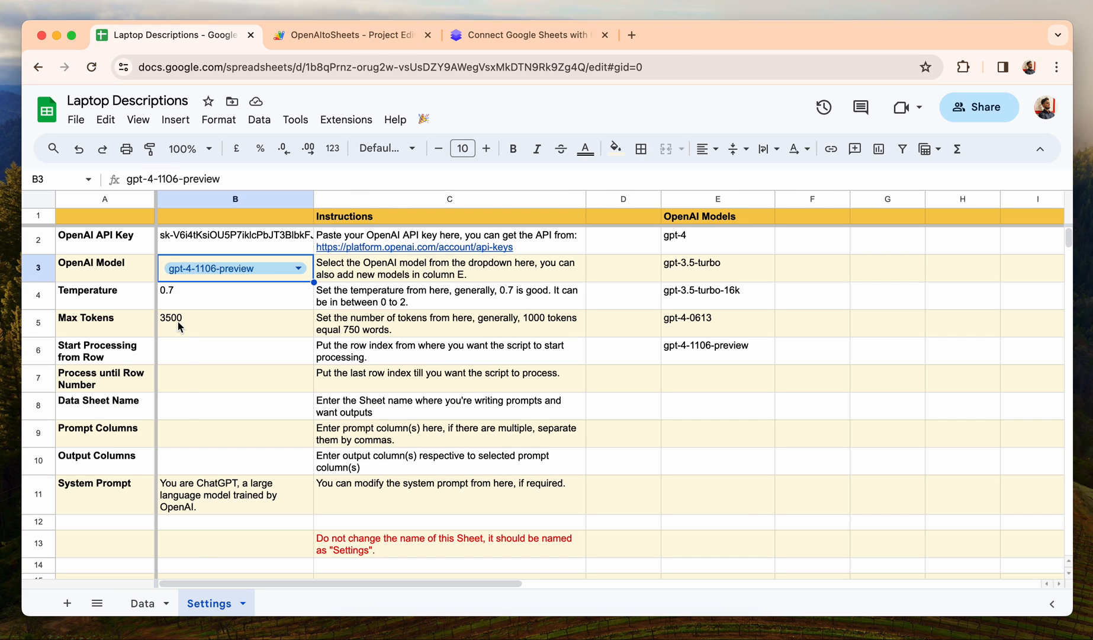
Enter rows 2–11, data sheet Data, prompt column H and output column I in Settings
text(2)
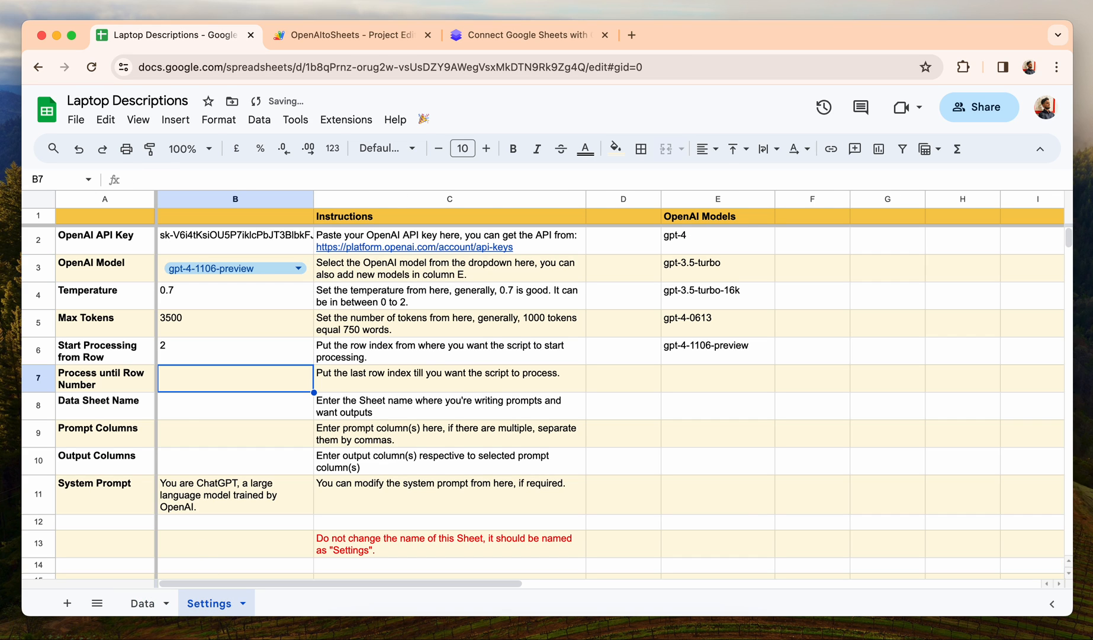
text(11)
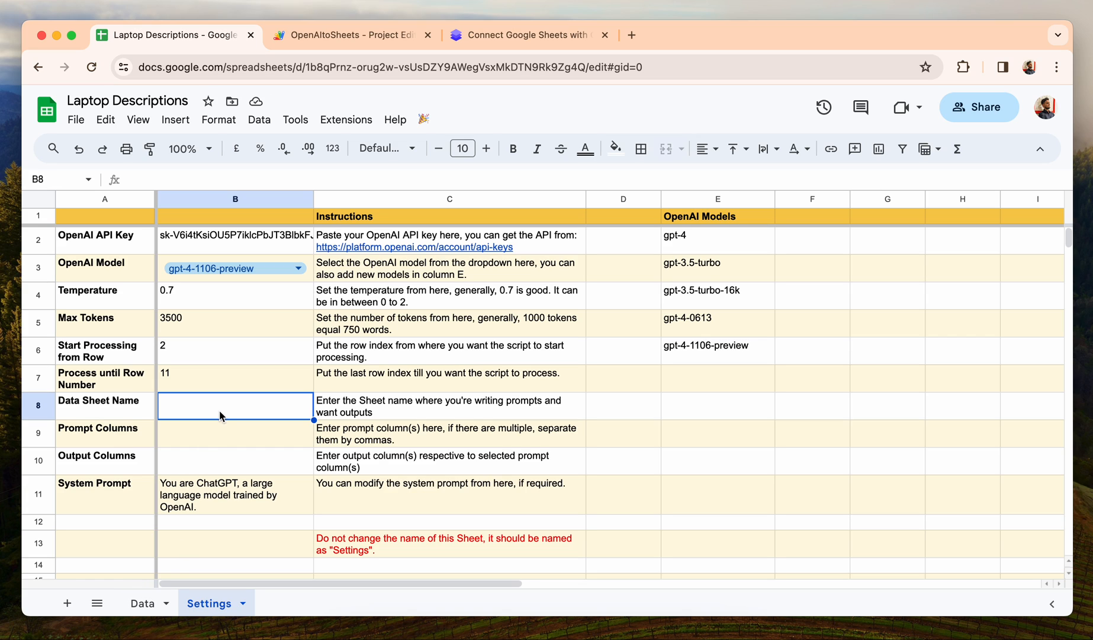
click(142, 602)
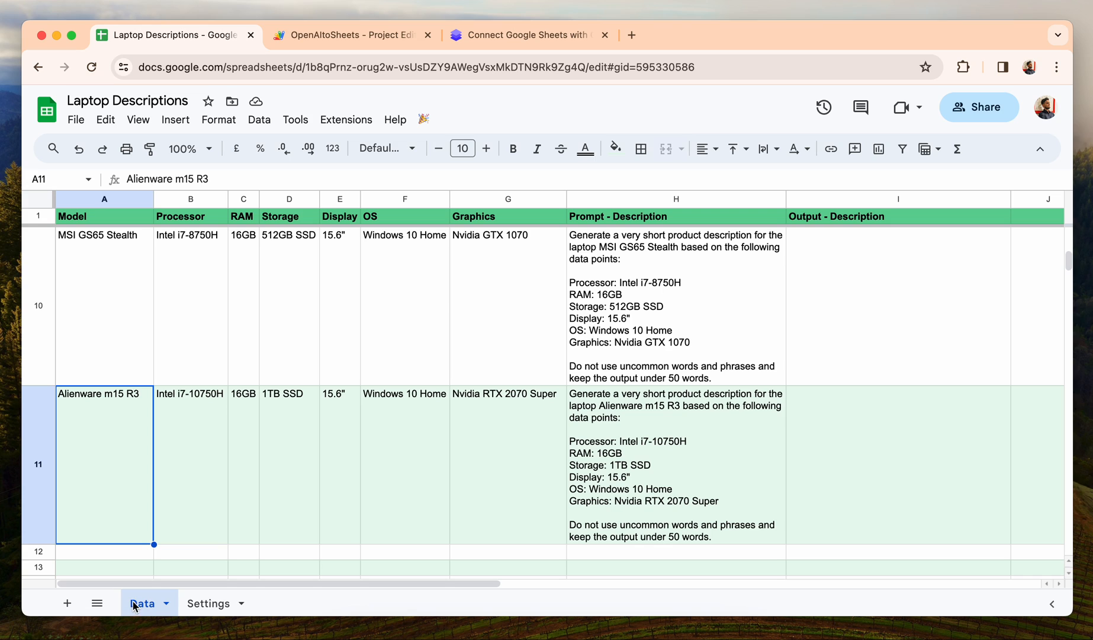
click(209, 603)
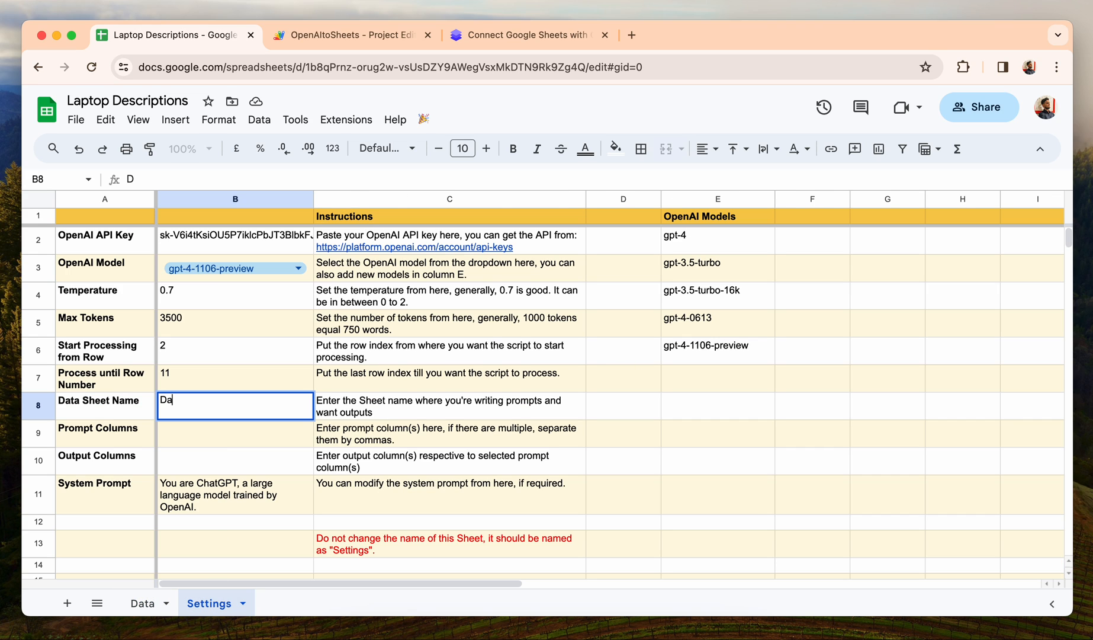
text(ta)
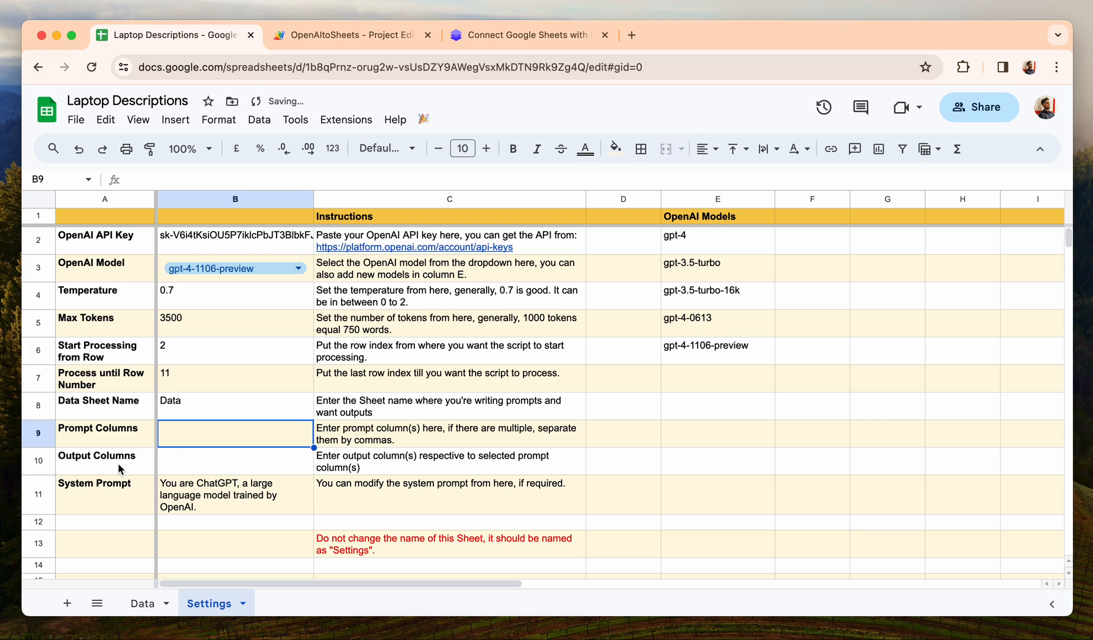
click(141, 603)
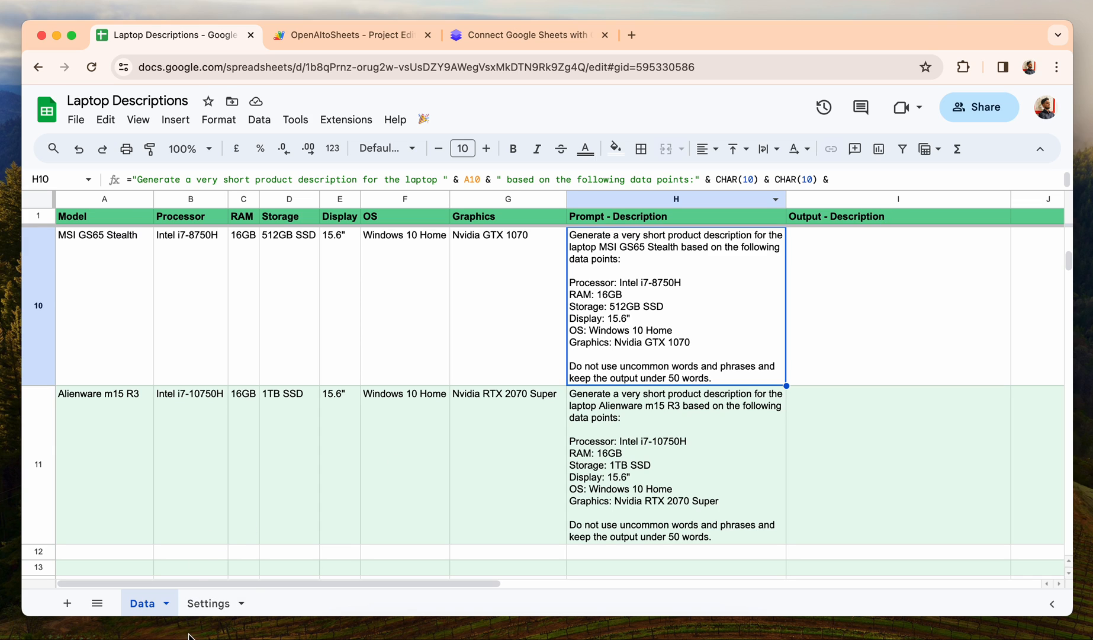
click(209, 603)
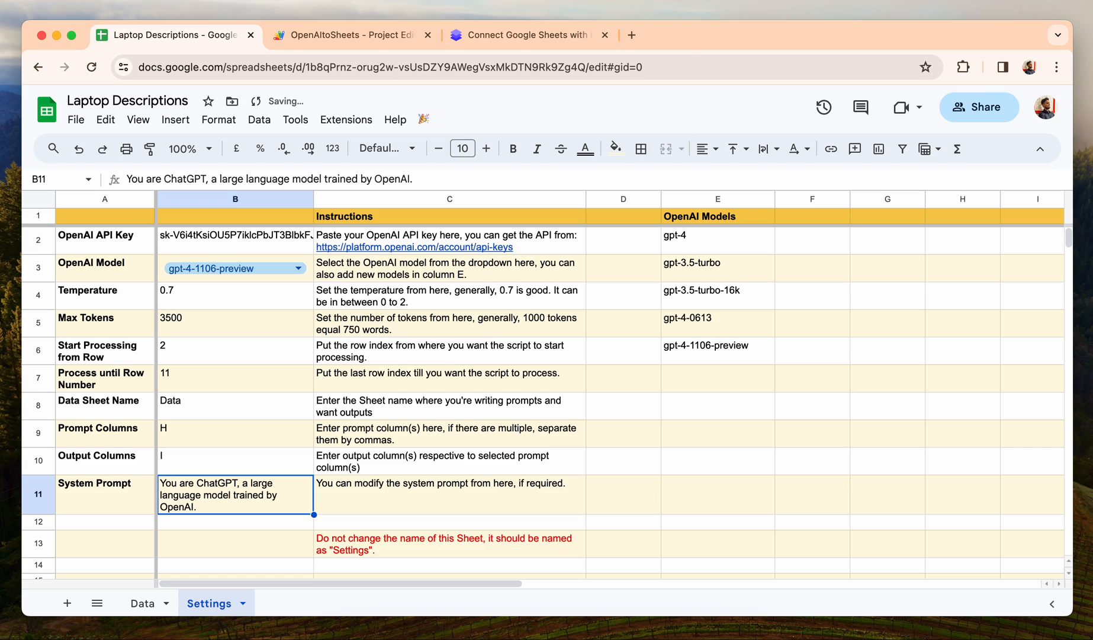
mouse_move(193, 494)
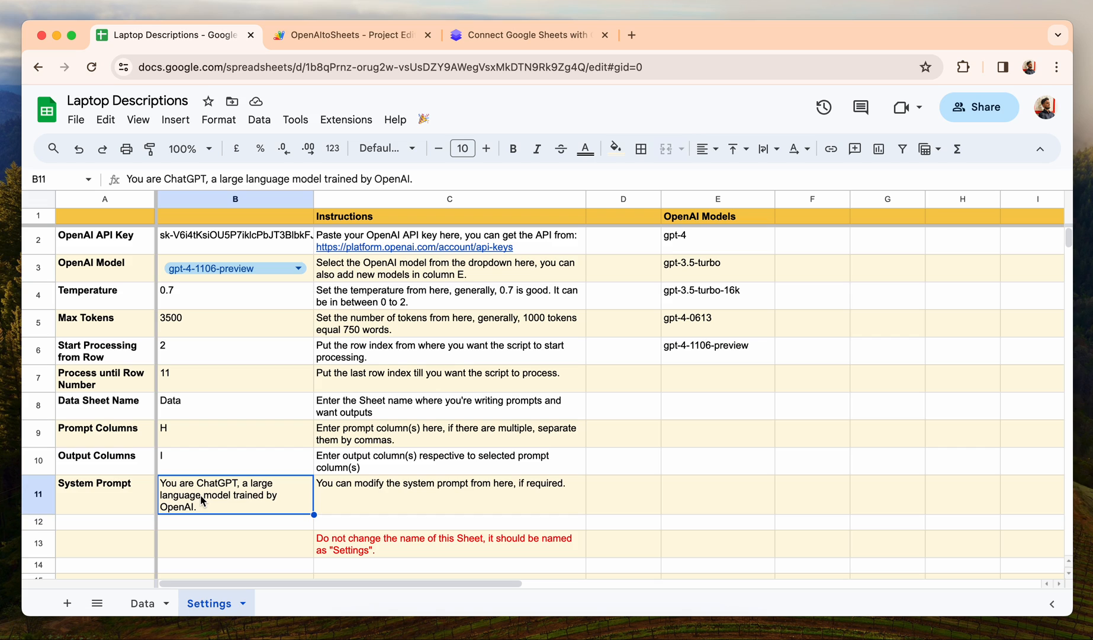
click(142, 603)
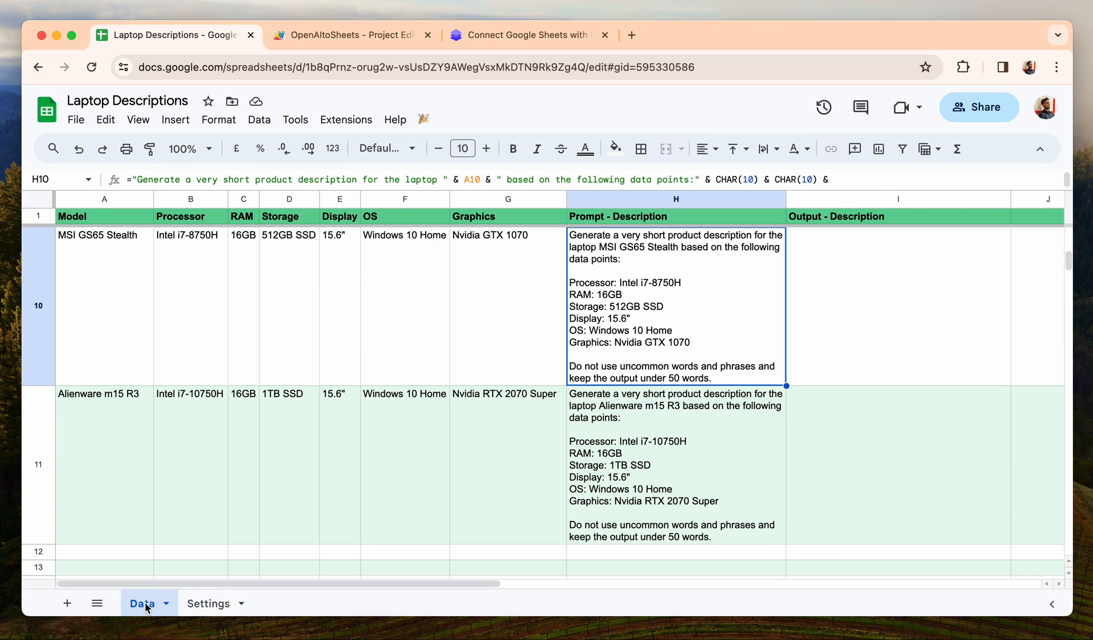
Run Fetch GPT Data from the custom emoji menu on the Data sheet
click(423, 119)
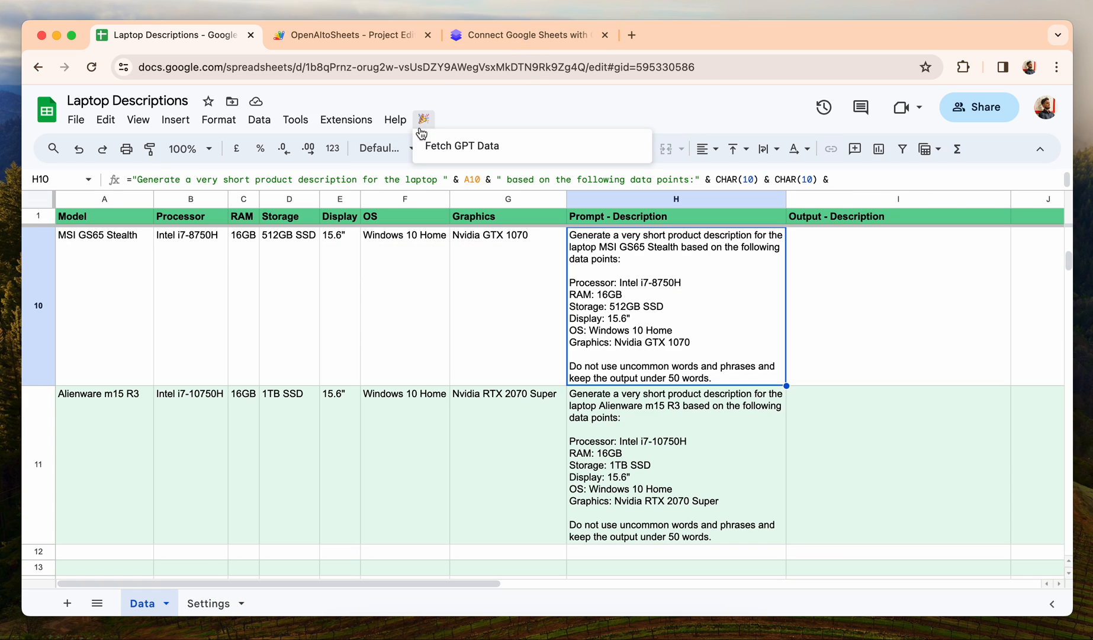
click(461, 145)
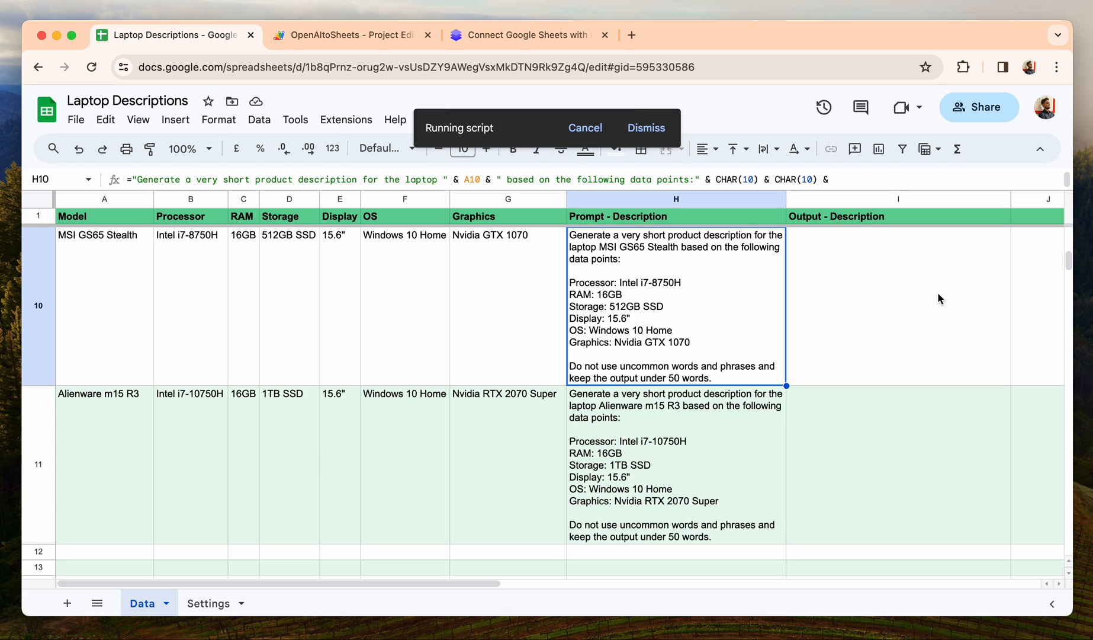
mouse_move(723, 311)
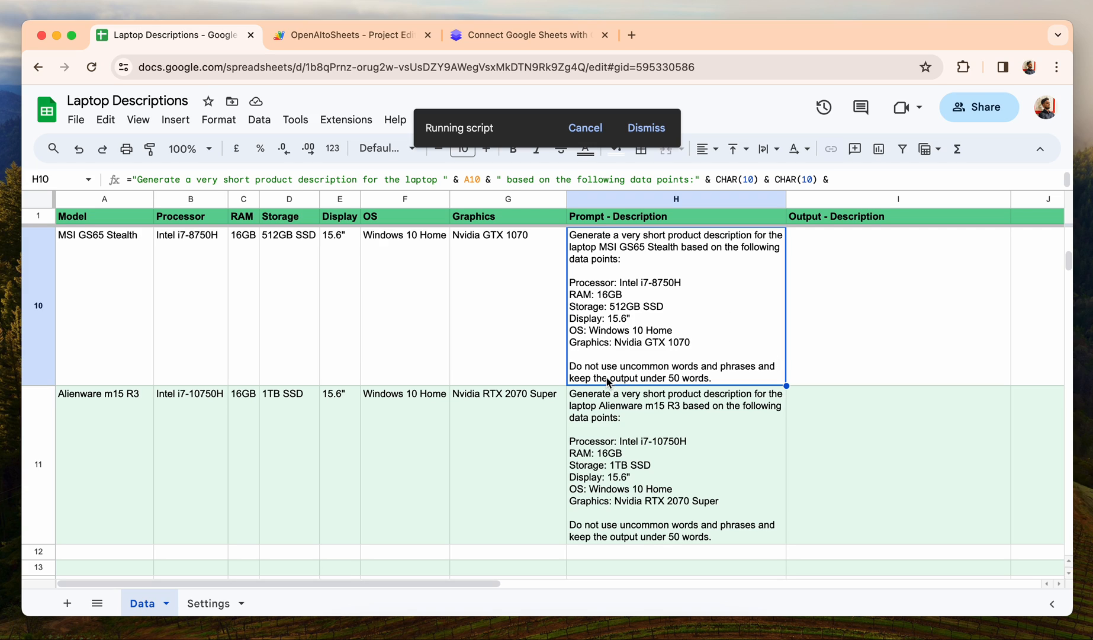
mouse_move(703, 382)
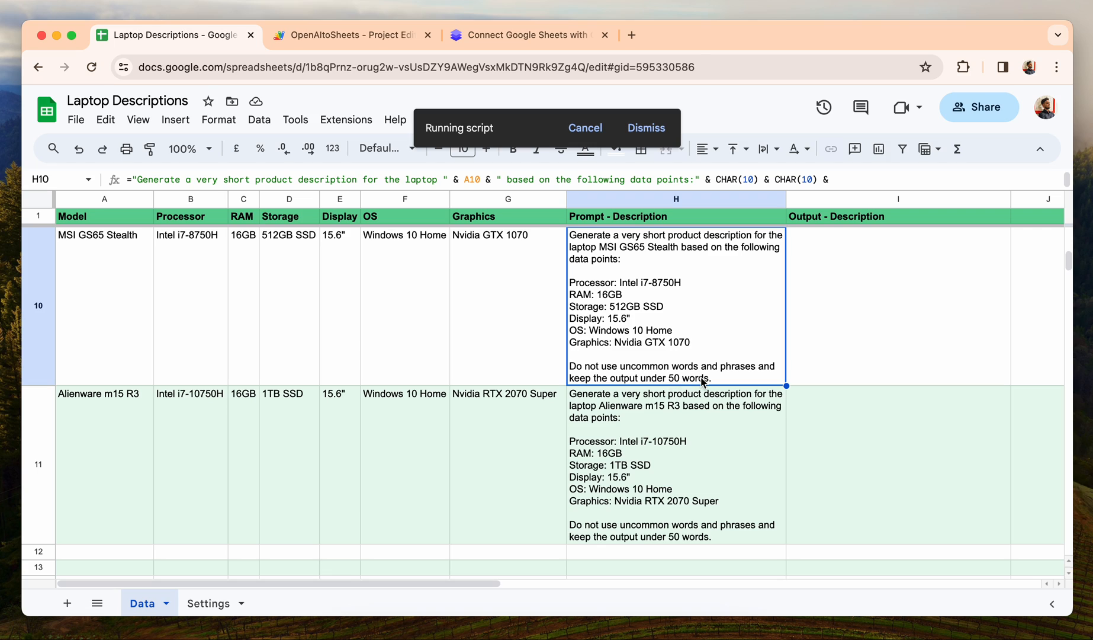
mouse_move(832, 299)
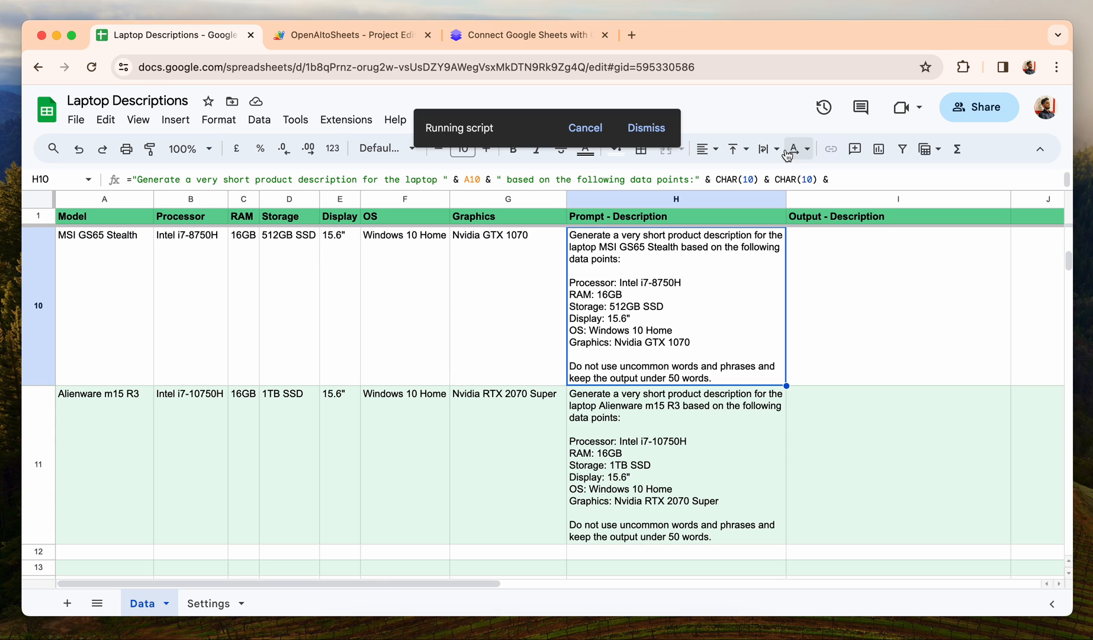
scroll(down, 3)
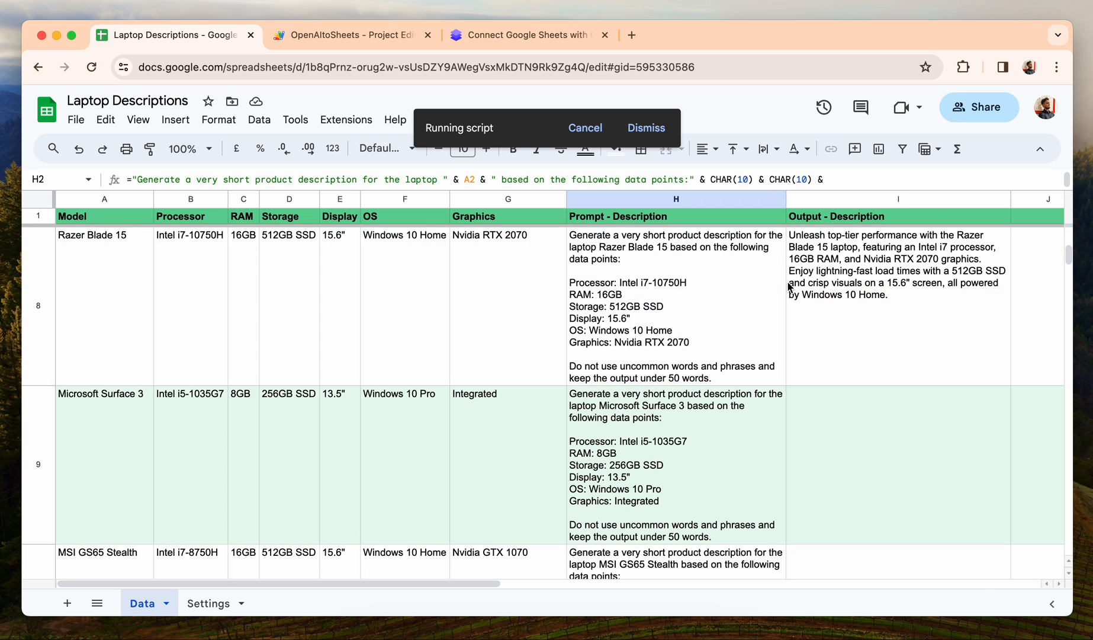
mouse_move(818, 507)
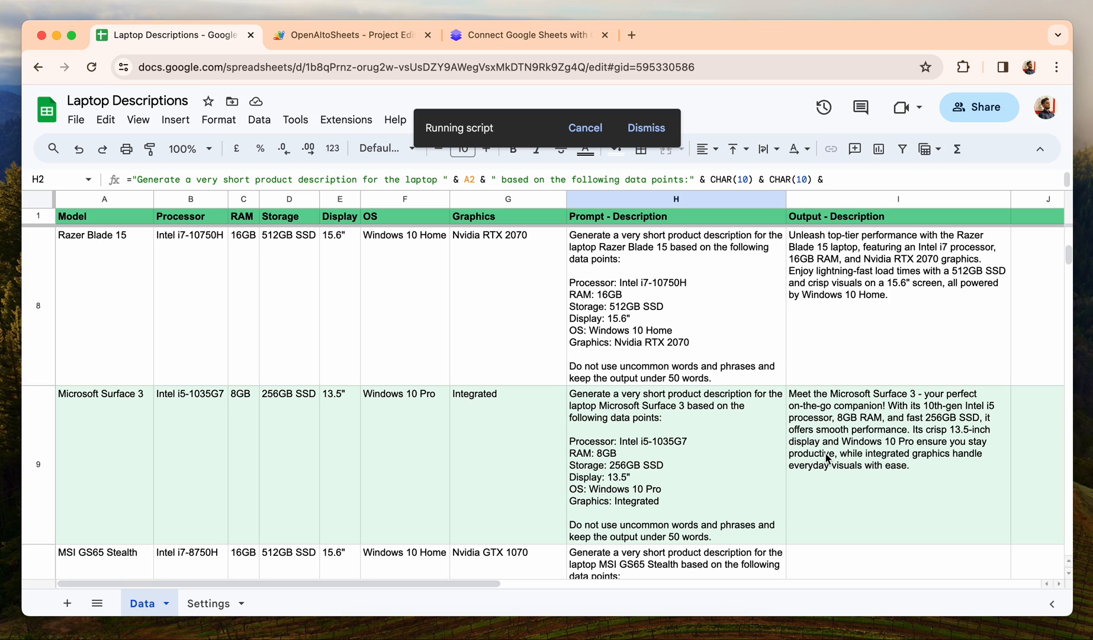
Scroll the Data sheet while descriptions fill in through Alienware m15 R3
scroll(down, 3)
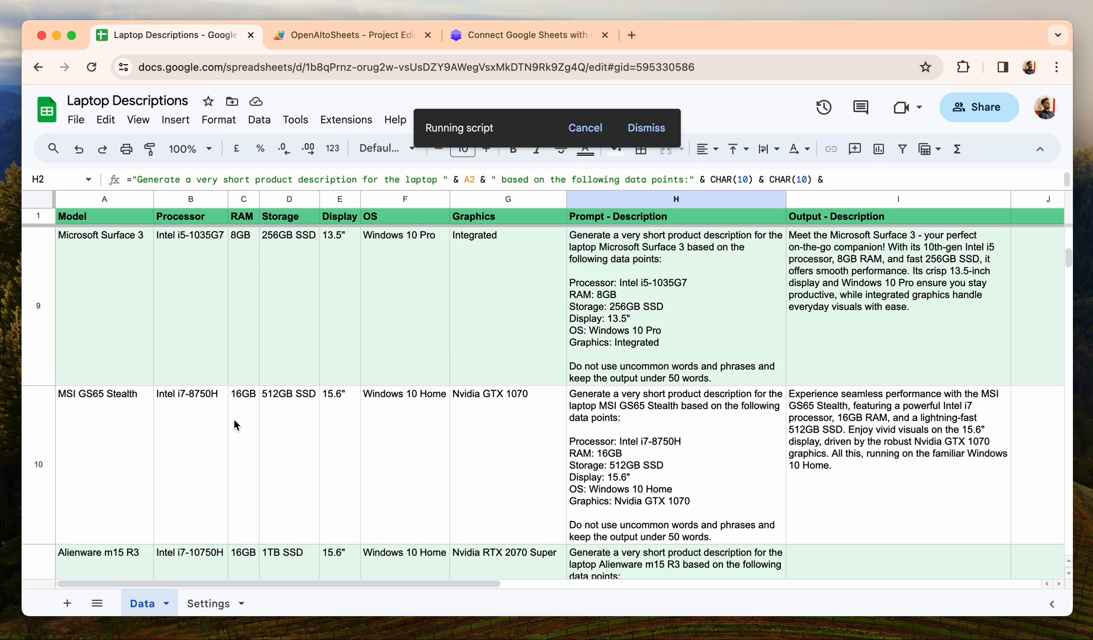
scroll(down, 3)
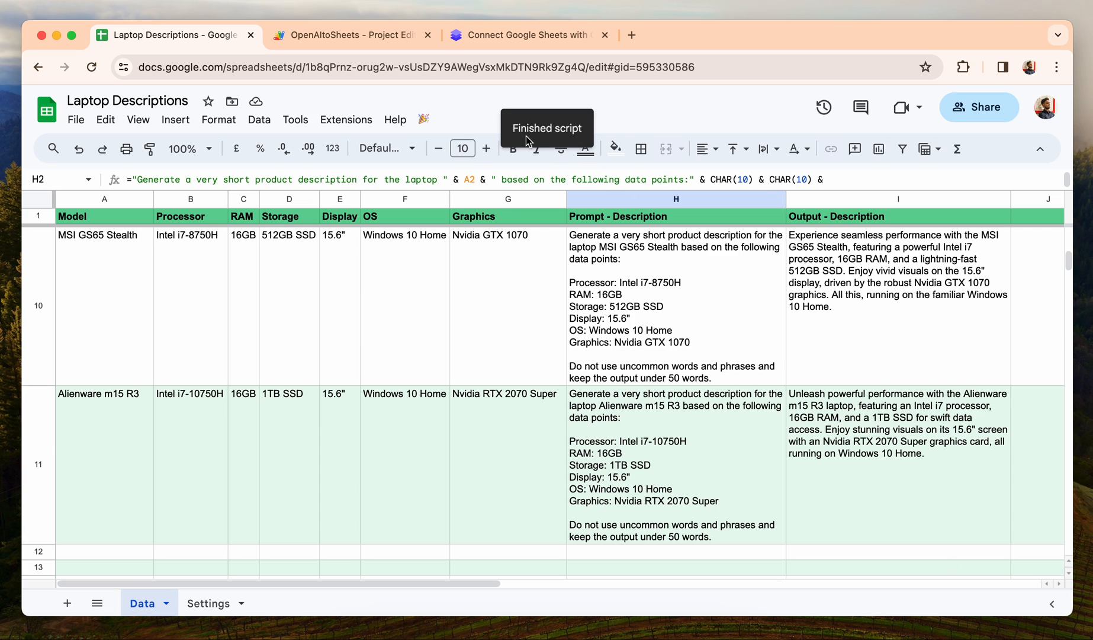
mouse_move(820, 400)
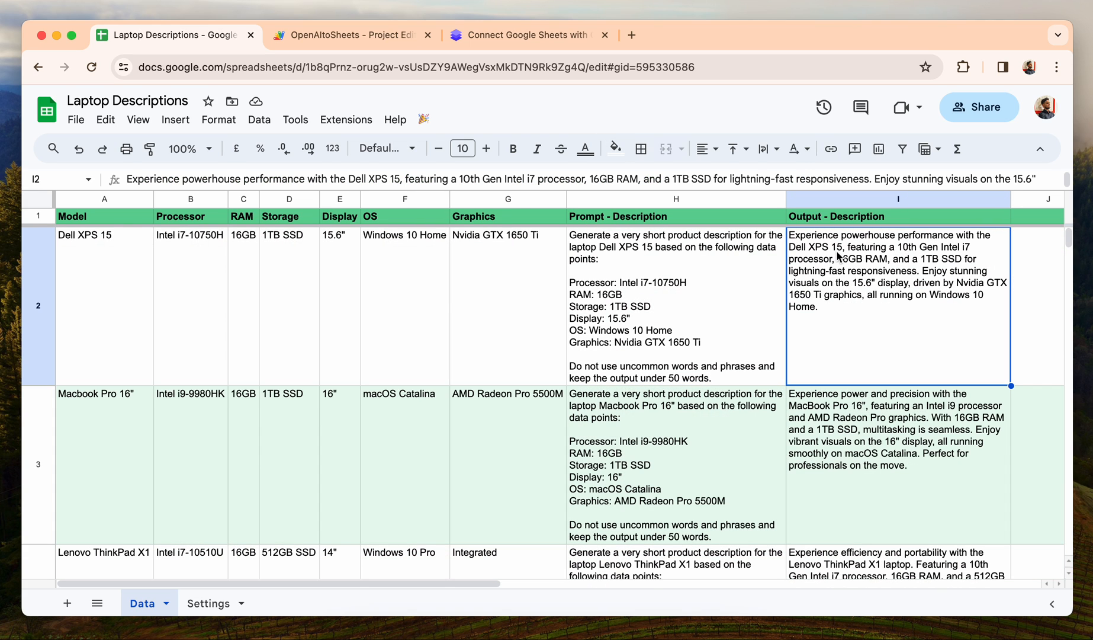
mouse_move(763, 287)
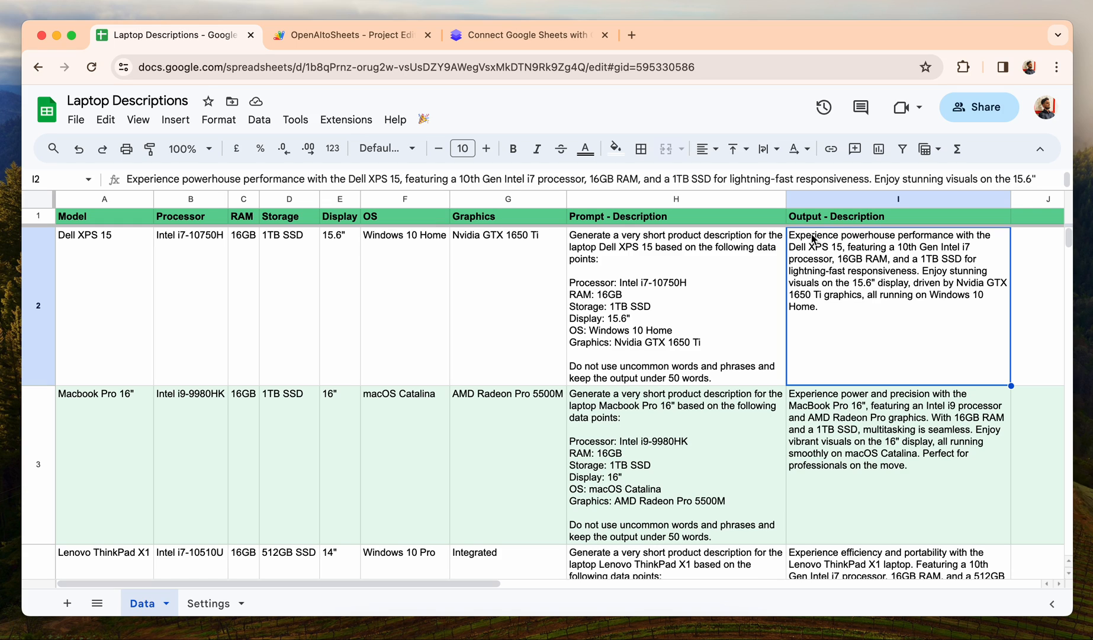
mouse_move(949, 249)
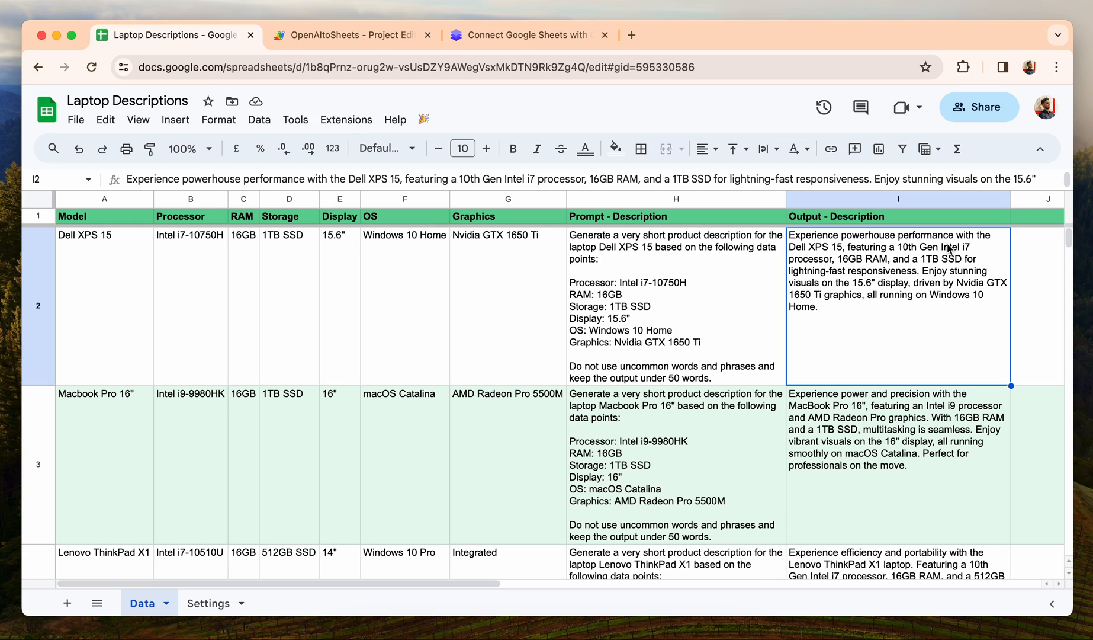
mouse_move(940, 252)
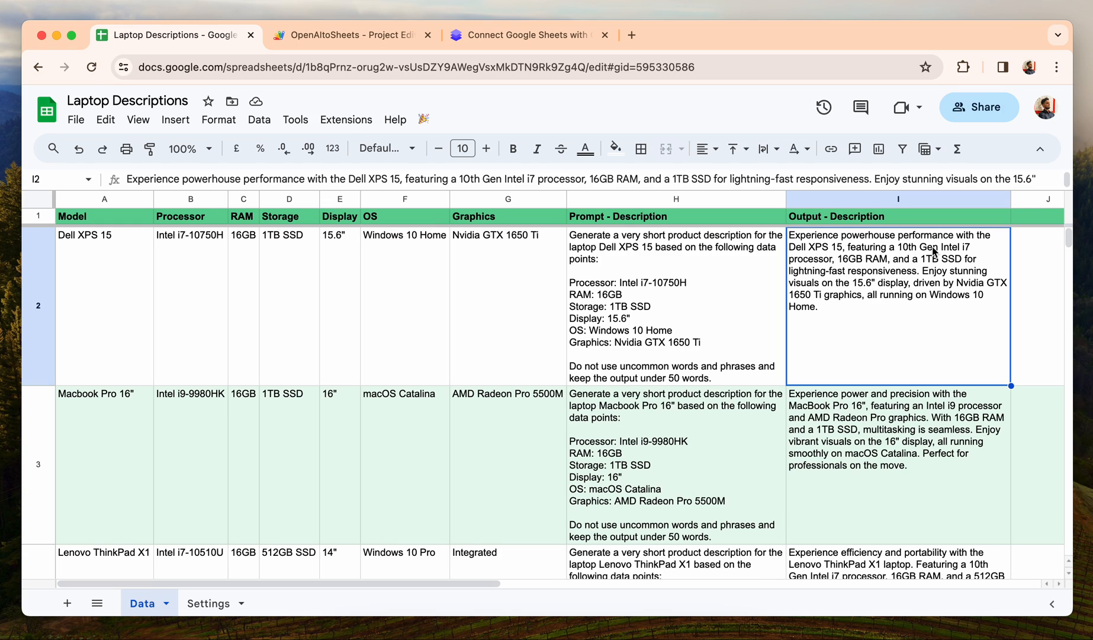
mouse_move(875, 266)
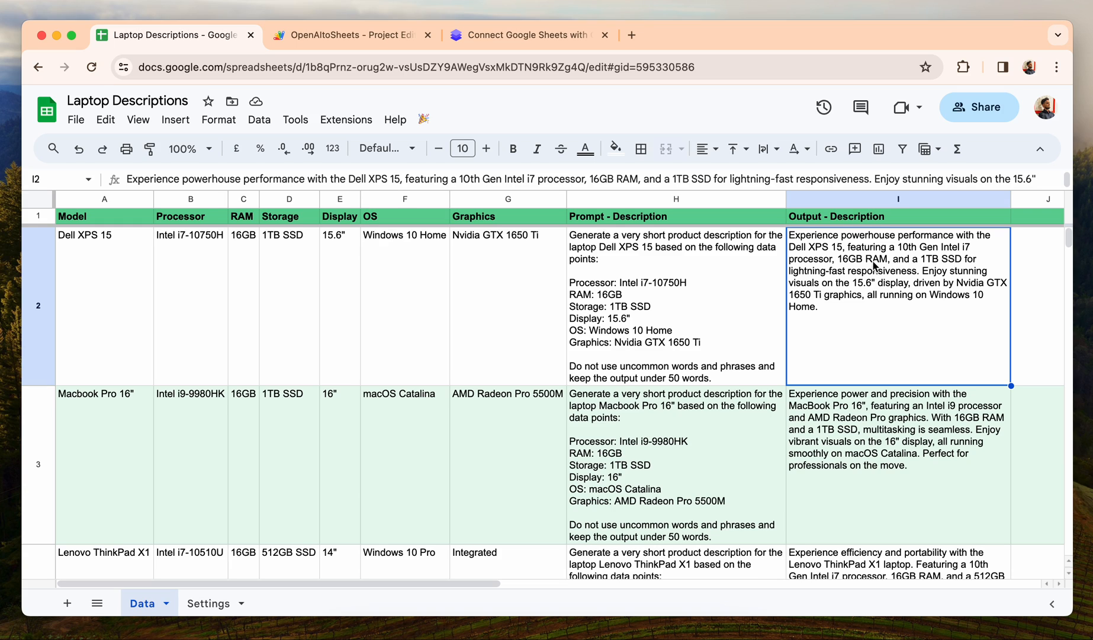
click(190, 235)
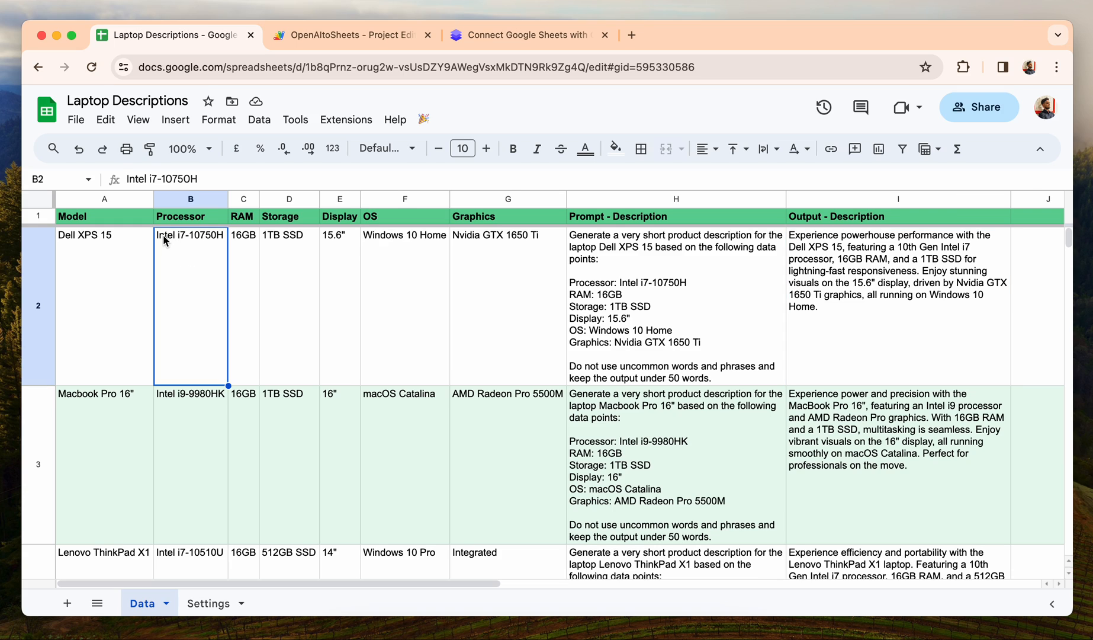
mouse_move(202, 243)
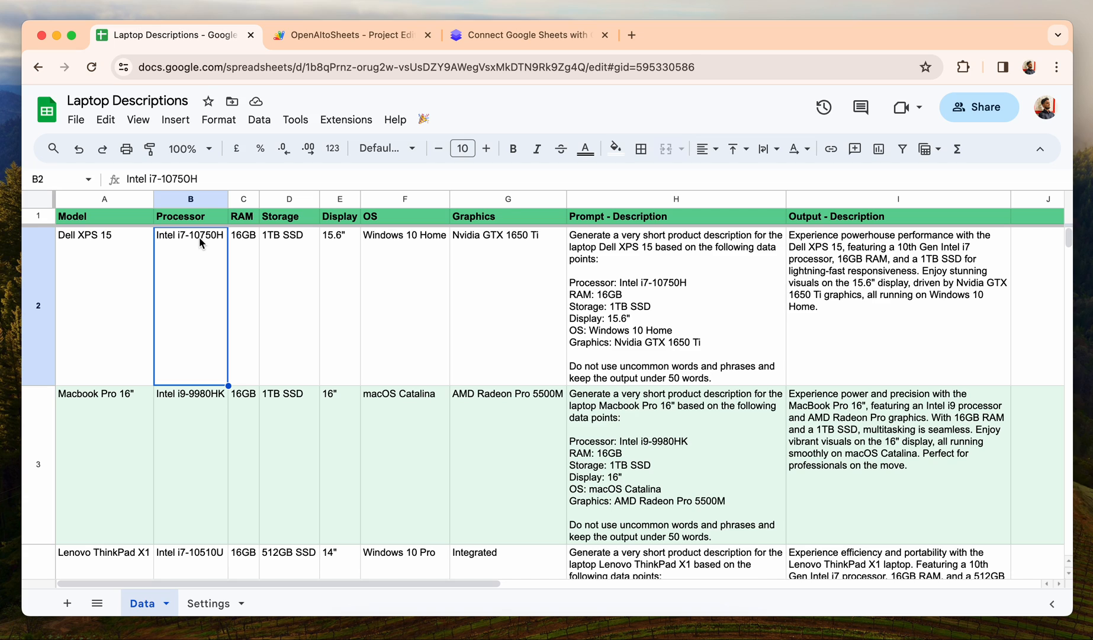
mouse_move(213, 243)
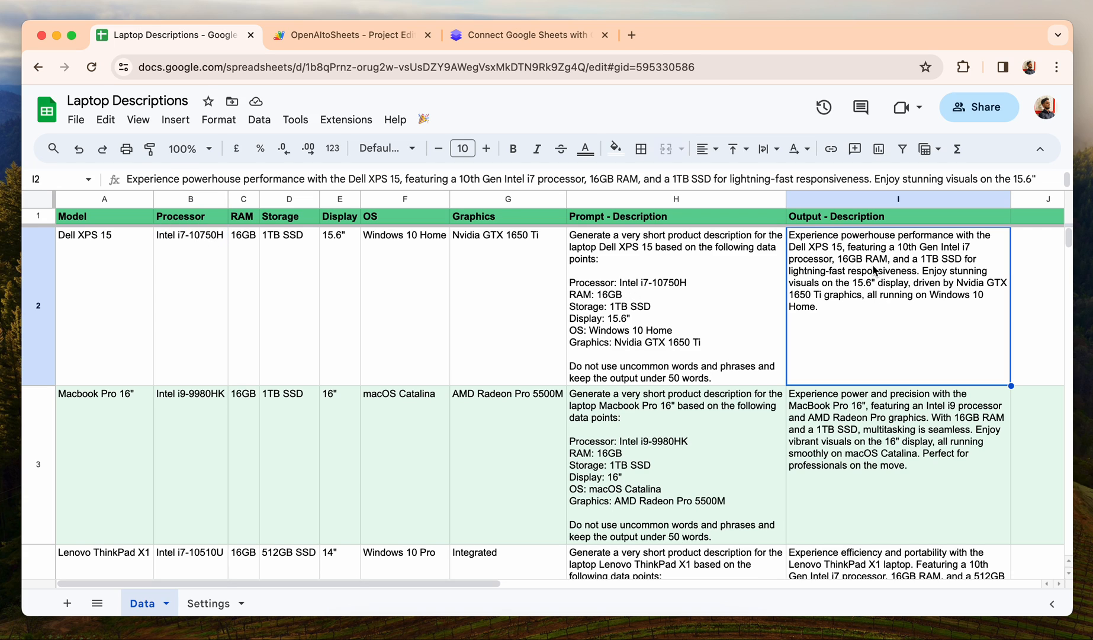
click(243, 235)
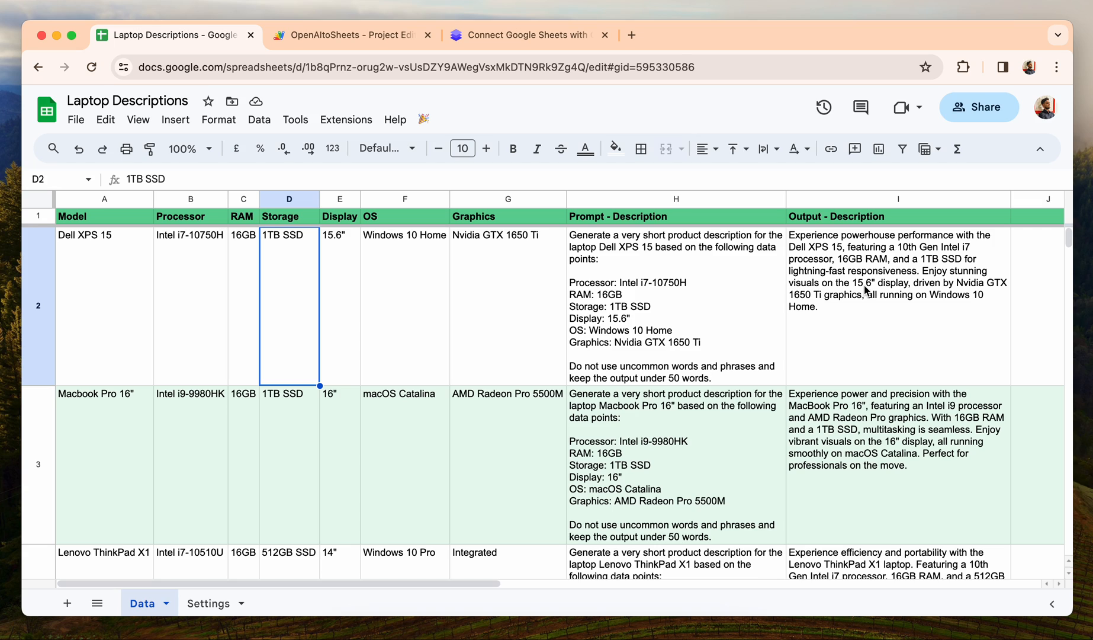
mouse_move(436, 292)
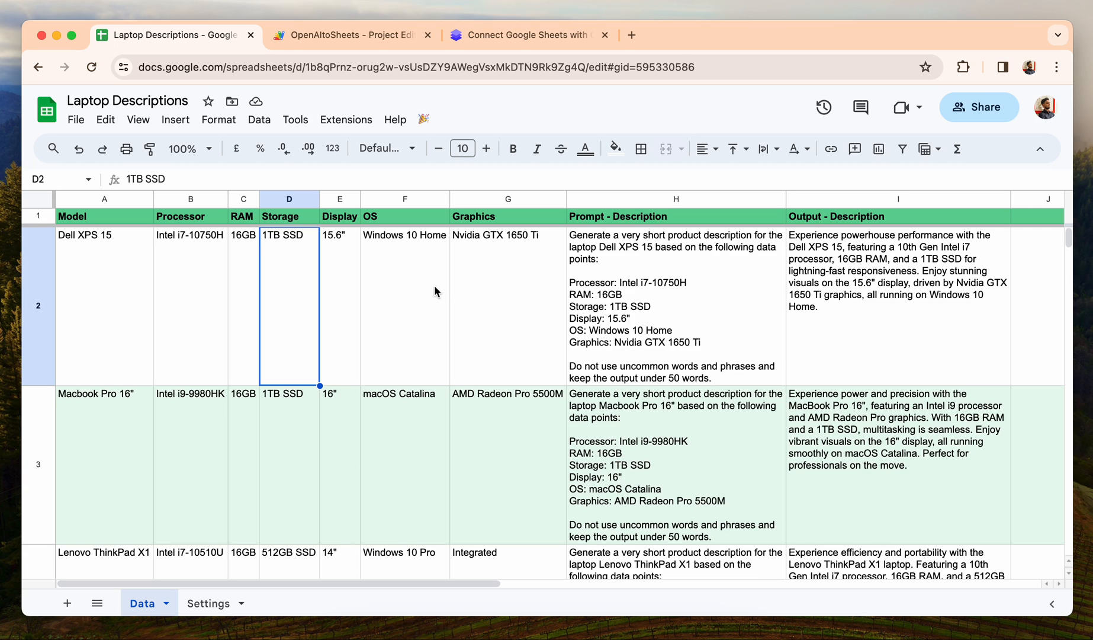
click(897, 305)
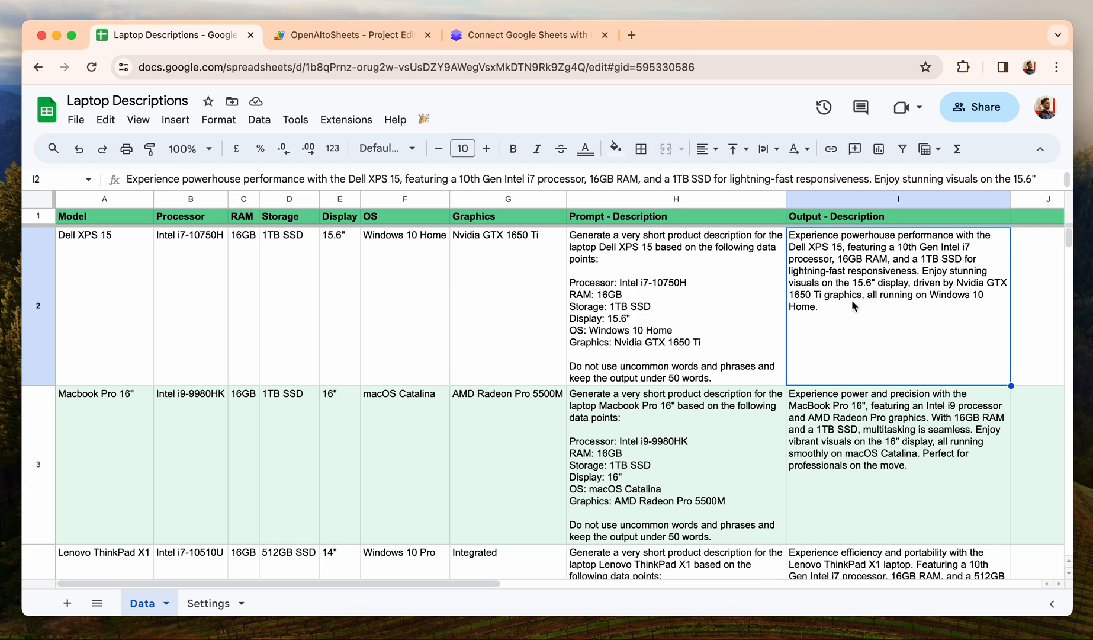
mouse_move(843, 273)
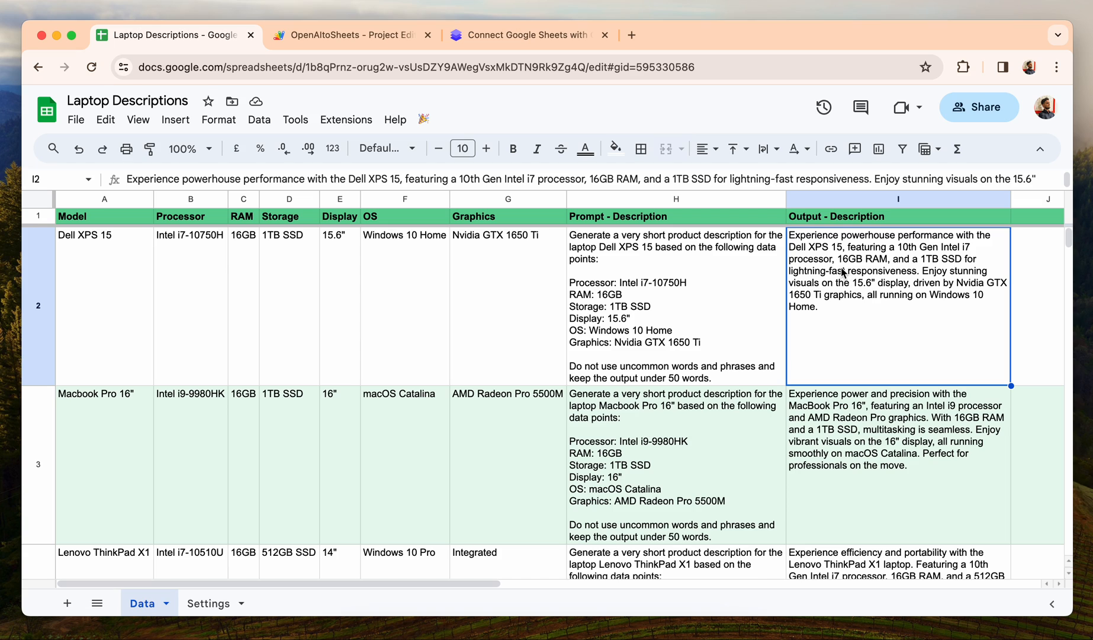
mouse_move(94, 282)
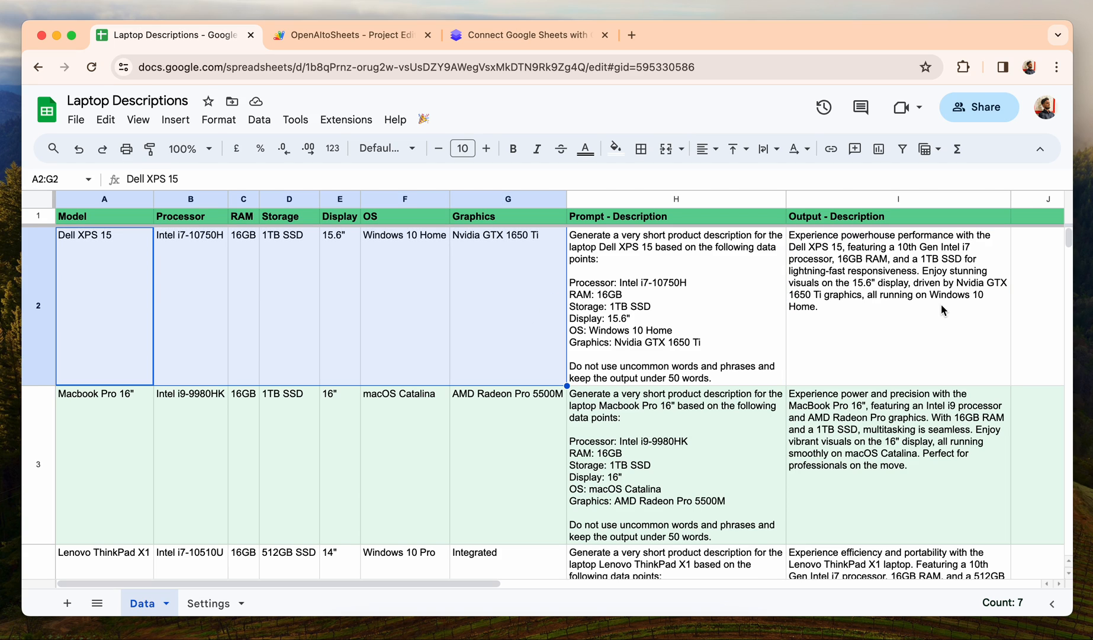
click(897, 306)
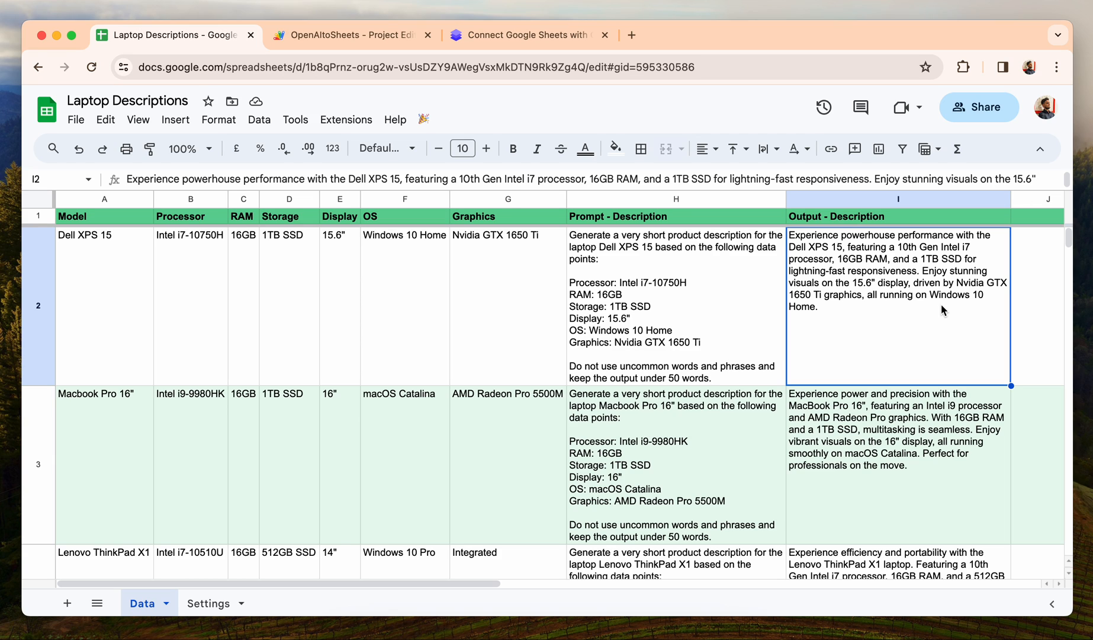
click(525, 35)
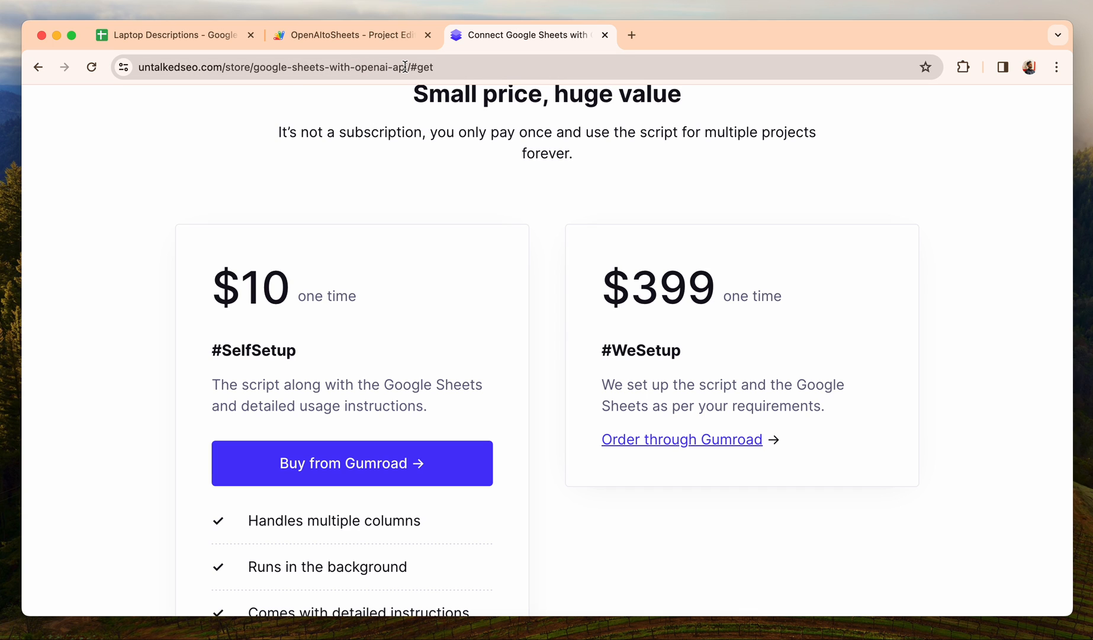
scroll(down, 3)
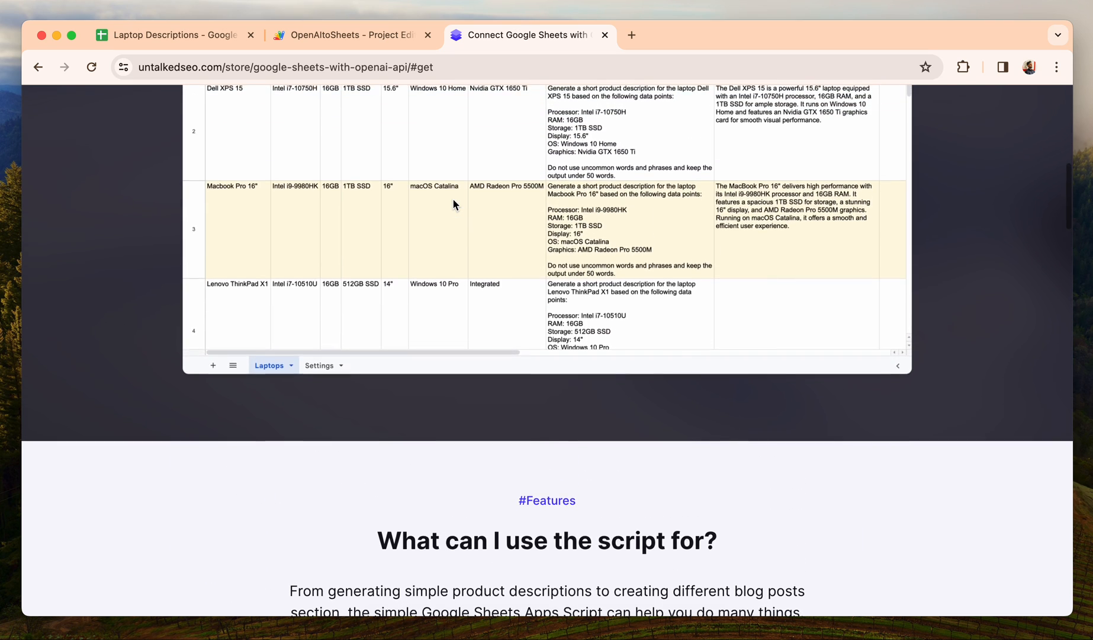
click(171, 35)
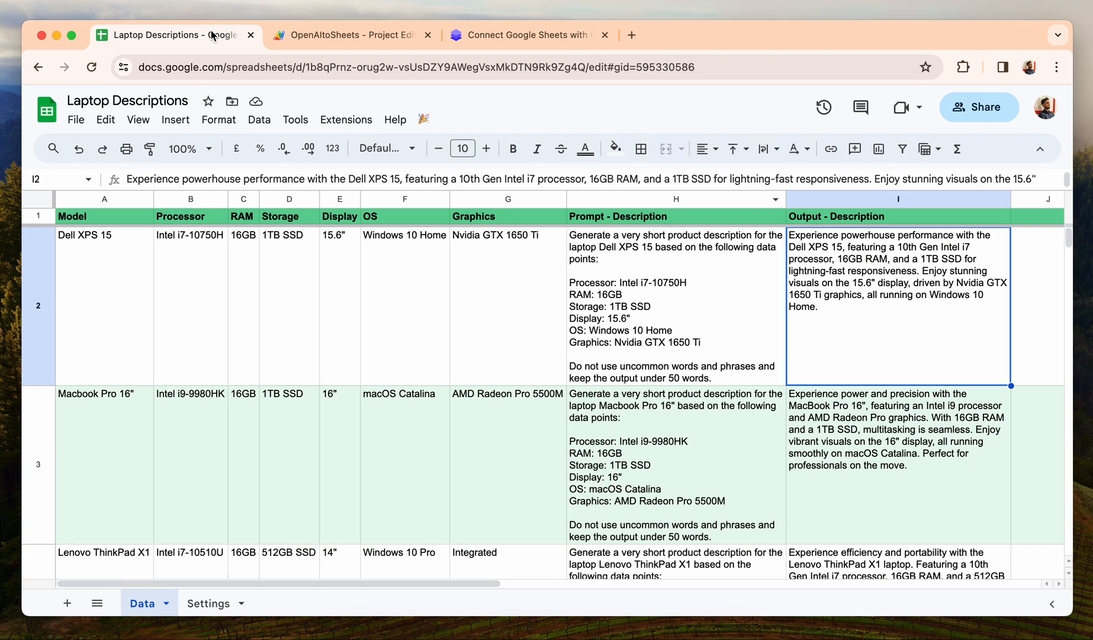
mouse_move(213, 36)
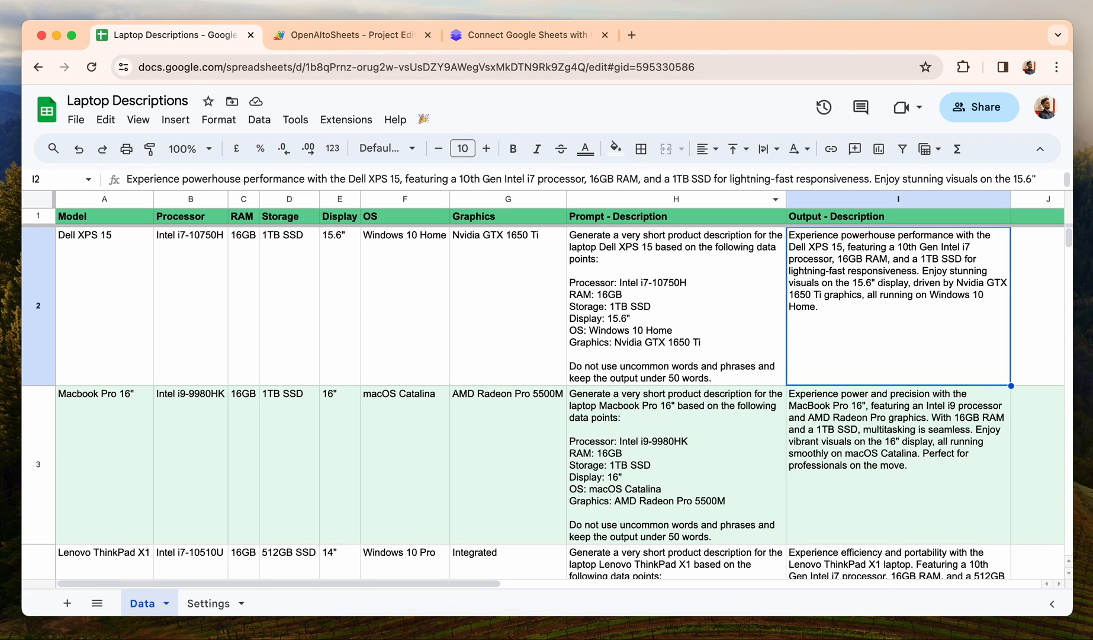